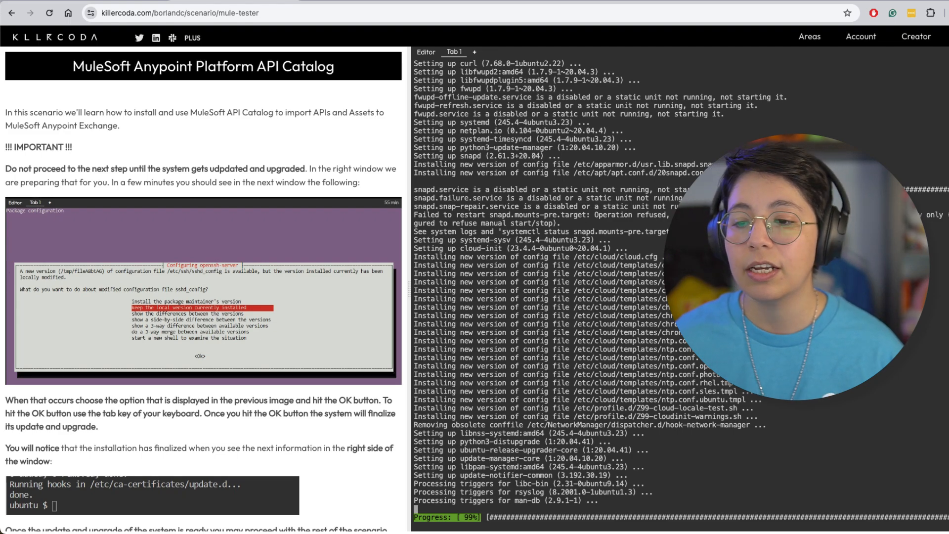
Start the environment setup and run the cURL/nvm install commands in Tab 1
{"action": "scroll", "scroll_direction": "down", "scroll_amount": 3}
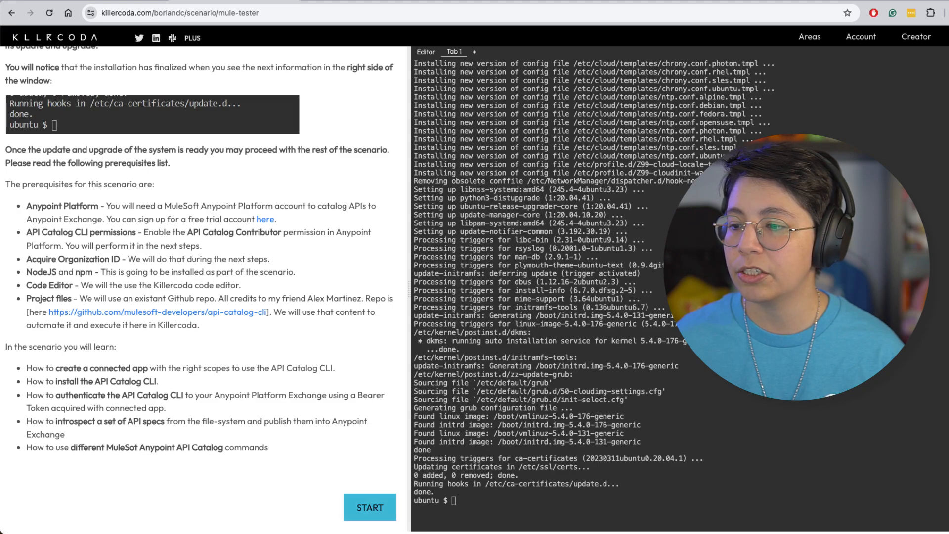
{"action": "left_click", "coordinate": [369, 507]}
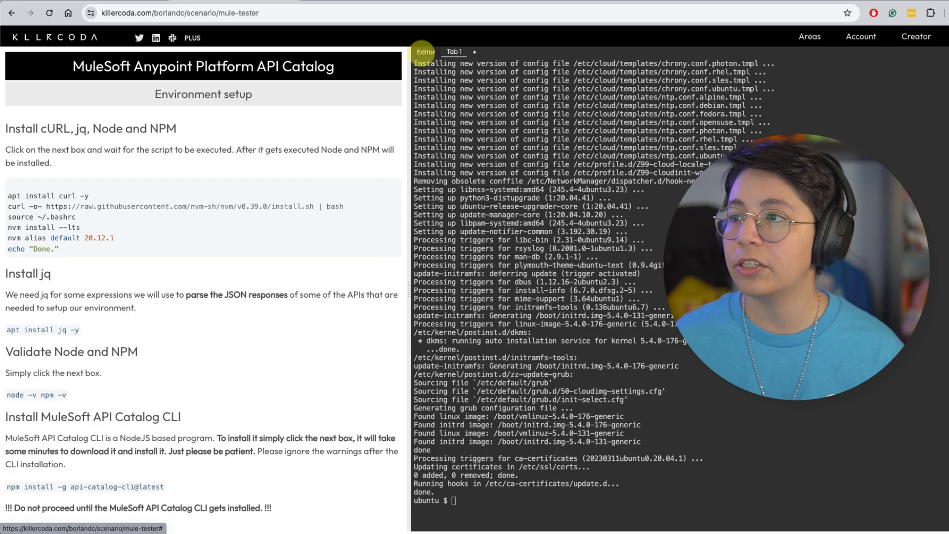
{"action": "left_click", "coordinate": [425, 52]}
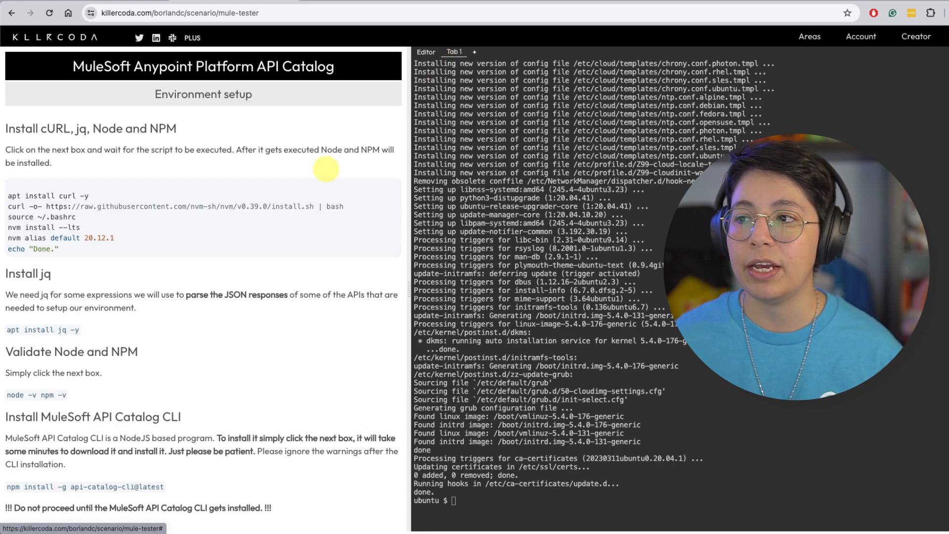
{"action": "mouse_move", "coordinate": [314, 179]}
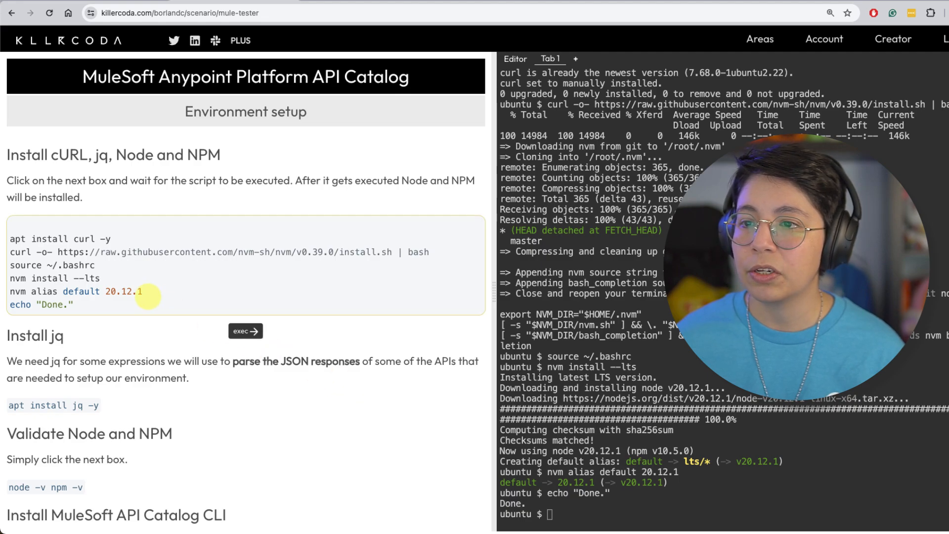
Check the Node and npm versions, then install the API Catalog CLI globally
{"action": "scroll", "scroll_direction": "down", "scroll_amount": 3}
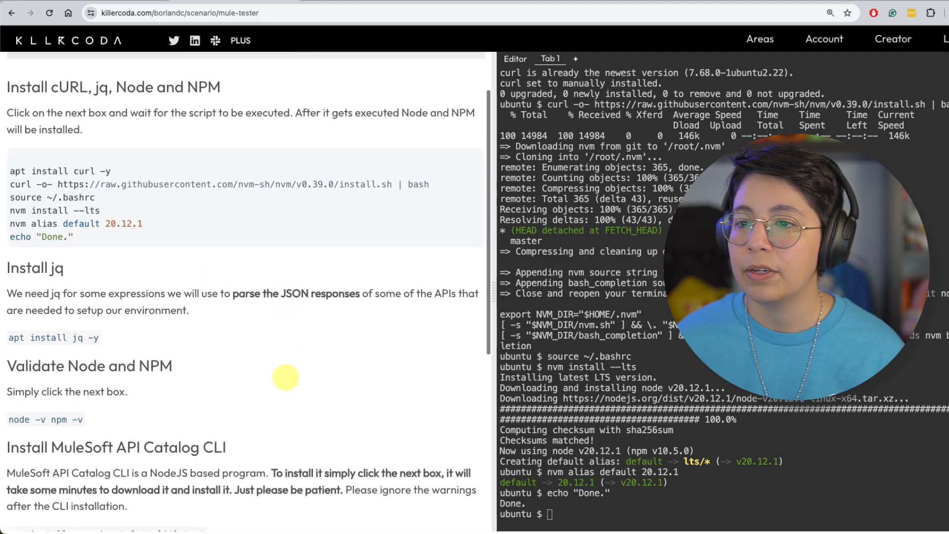
{"action": "scroll", "scroll_direction": "down", "scroll_amount": 3}
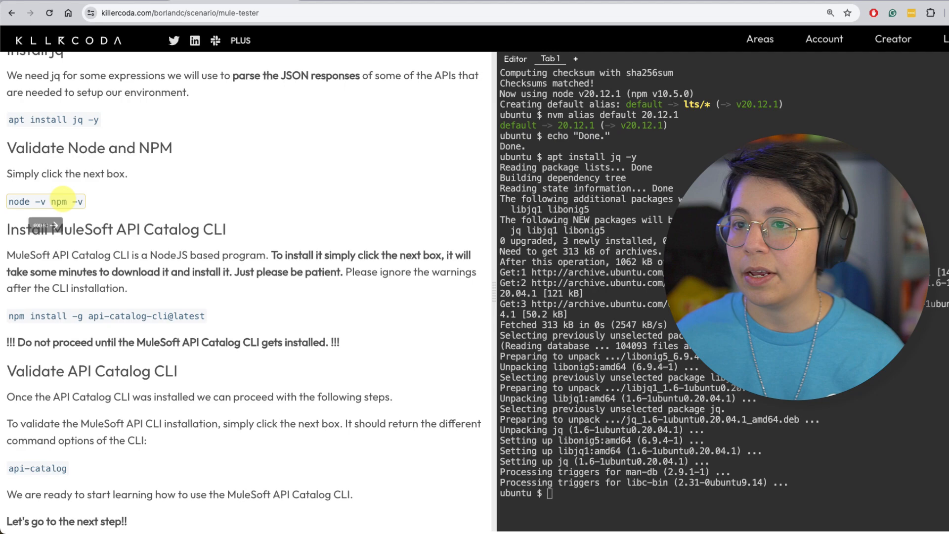
{"action": "left_click", "coordinate": [46, 201]}
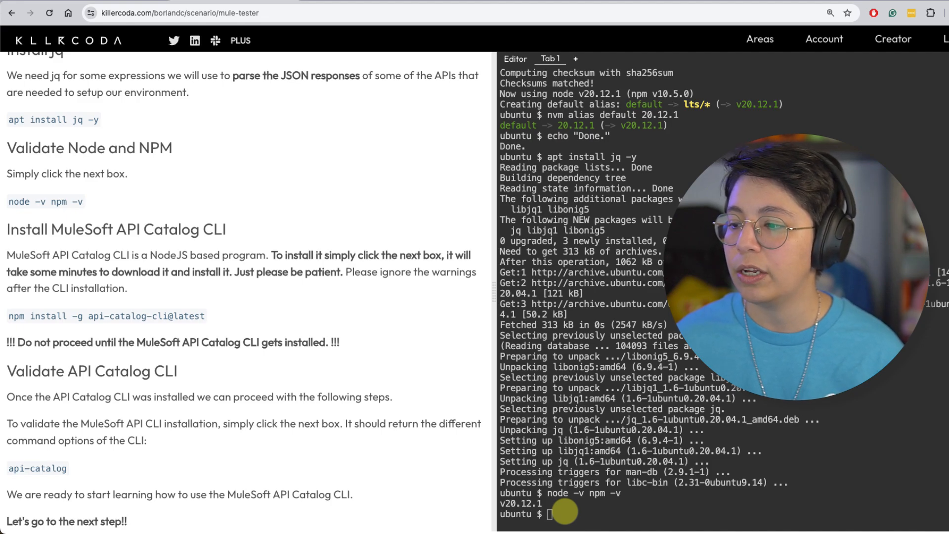
{"action": "scroll", "scroll_direction": "down", "scroll_amount": 3}
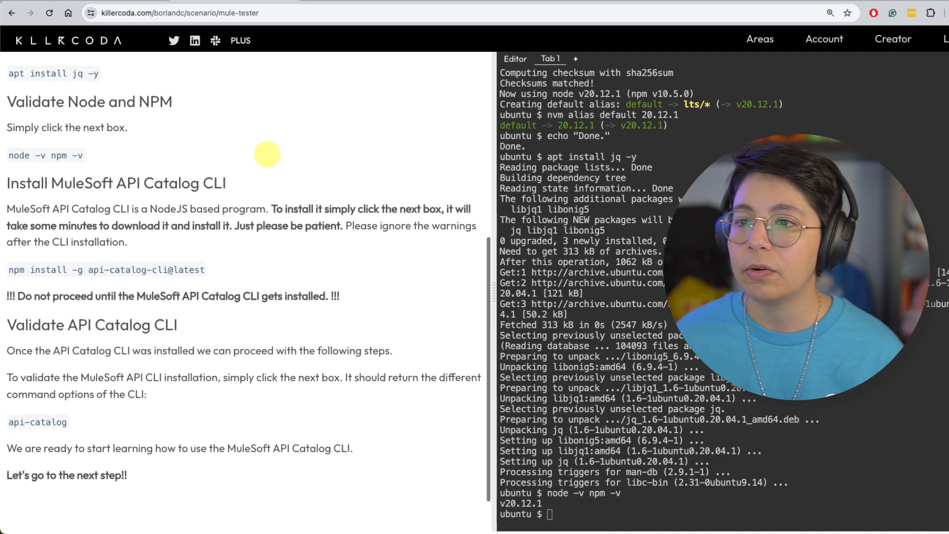
{"action": "scroll", "scroll_direction": "down", "scroll_amount": 3}
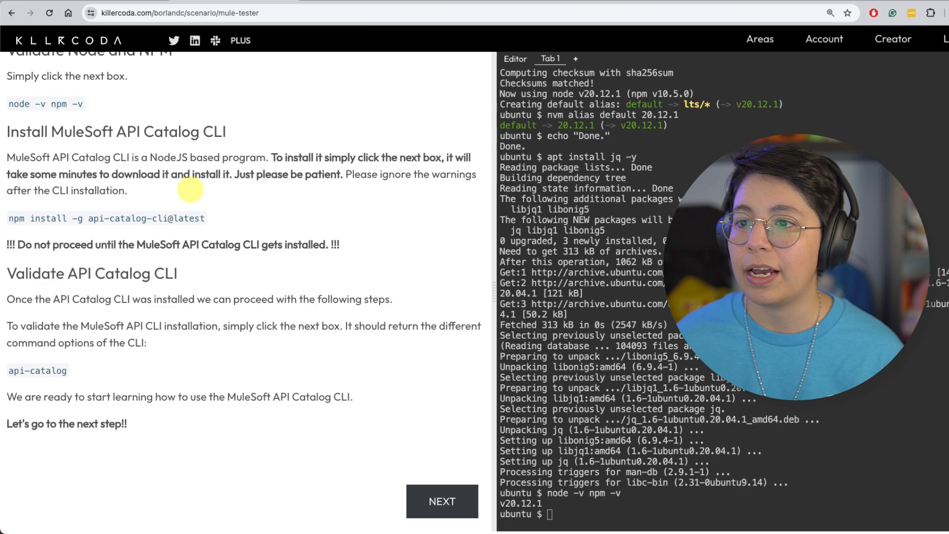
{"action": "left_click", "coordinate": [107, 217]}
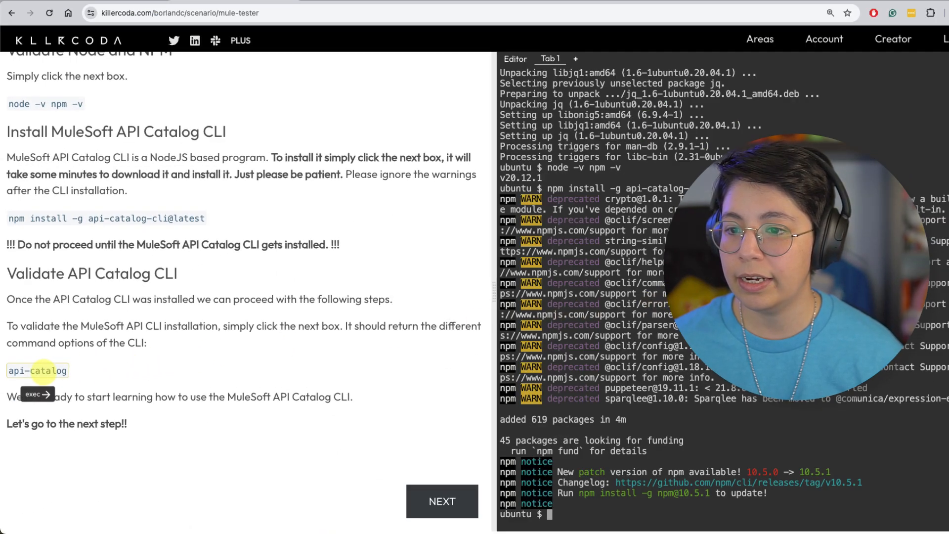
Run api-catalog to confirm the CLI responds and continue to the repository-clone step
{"action": "left_click", "coordinate": [38, 370]}
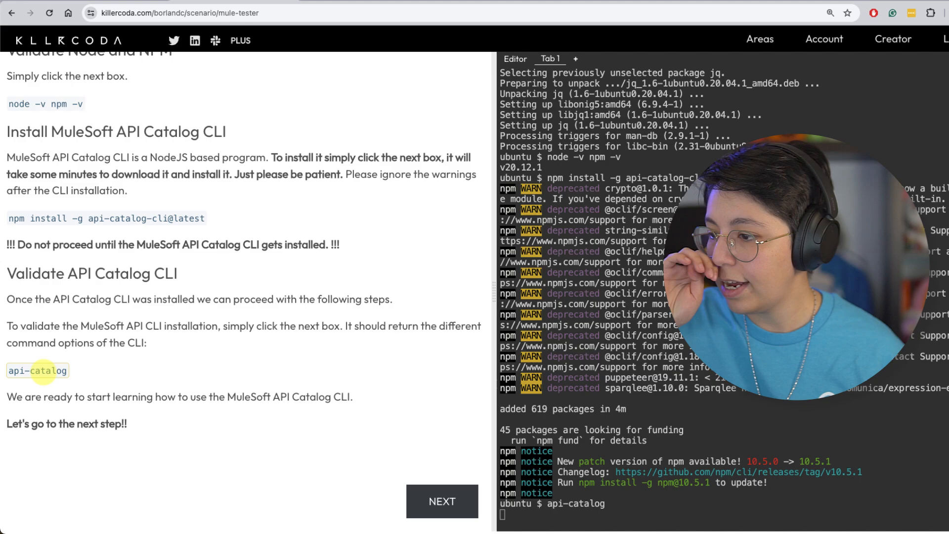
{"action": "left_click", "coordinate": [38, 370]}
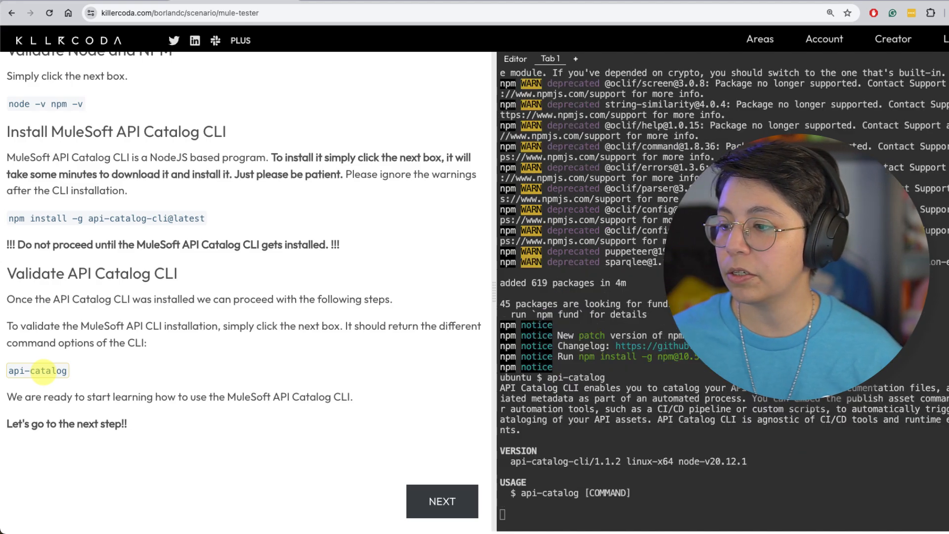
{"action": "left_click", "coordinate": [37, 370]}
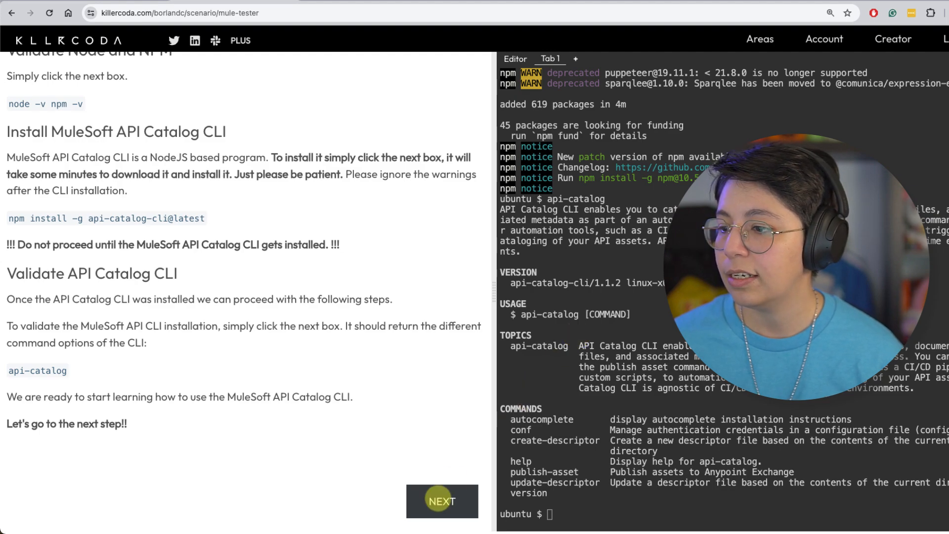
{"action": "left_click", "coordinate": [442, 501]}
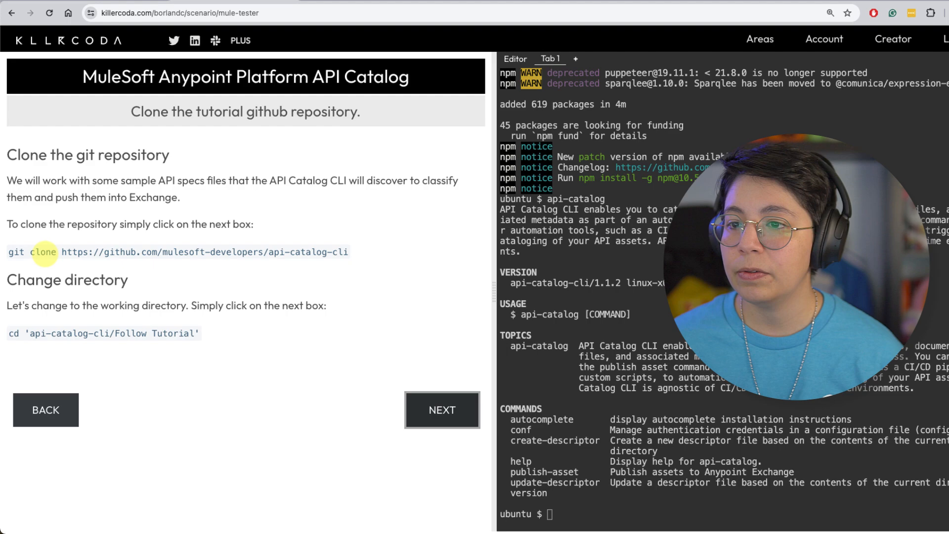
Clone the api-catalog-cli repo, check its folder in the Editor, and advance to the connected-app step
{"action": "left_click", "coordinate": [177, 252]}
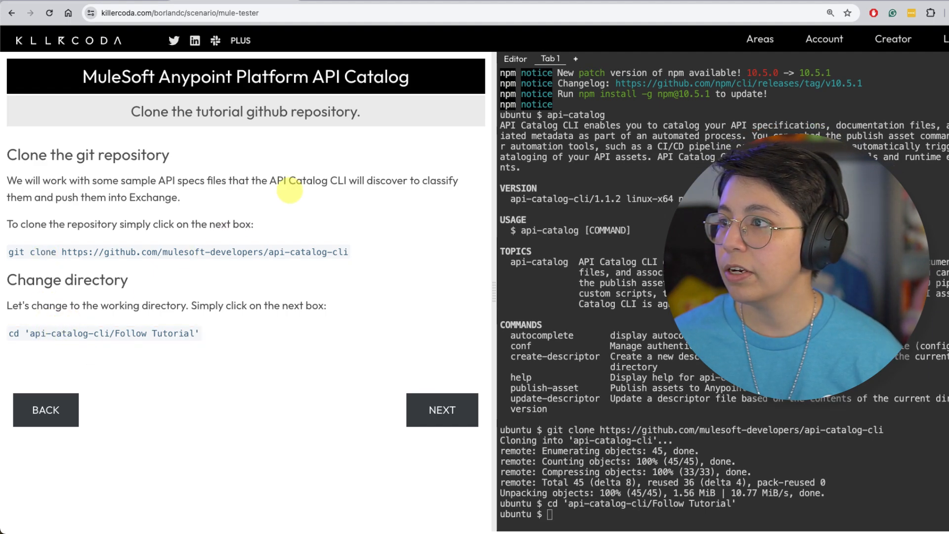
{"action": "left_click", "coordinate": [513, 58]}
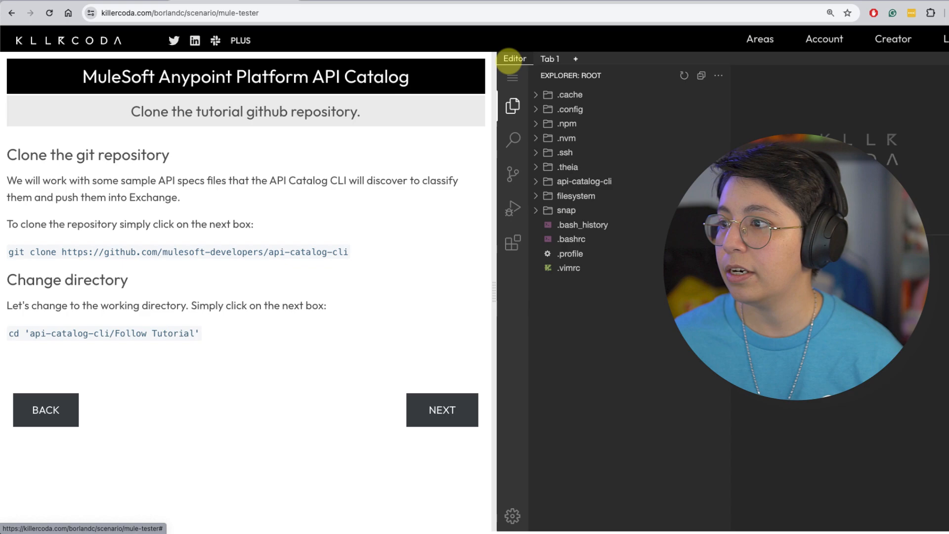
{"action": "left_click", "coordinate": [584, 181]}
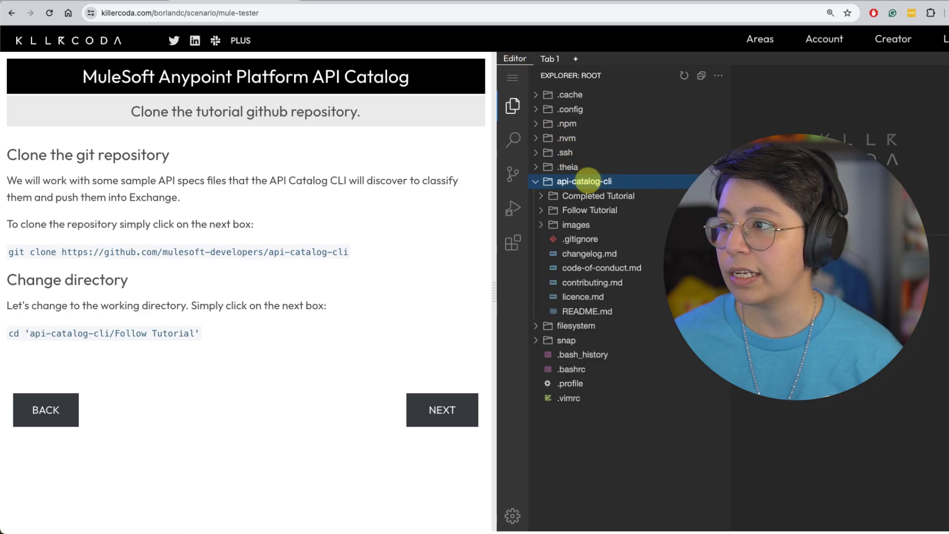
{"action": "left_click", "coordinate": [548, 58]}
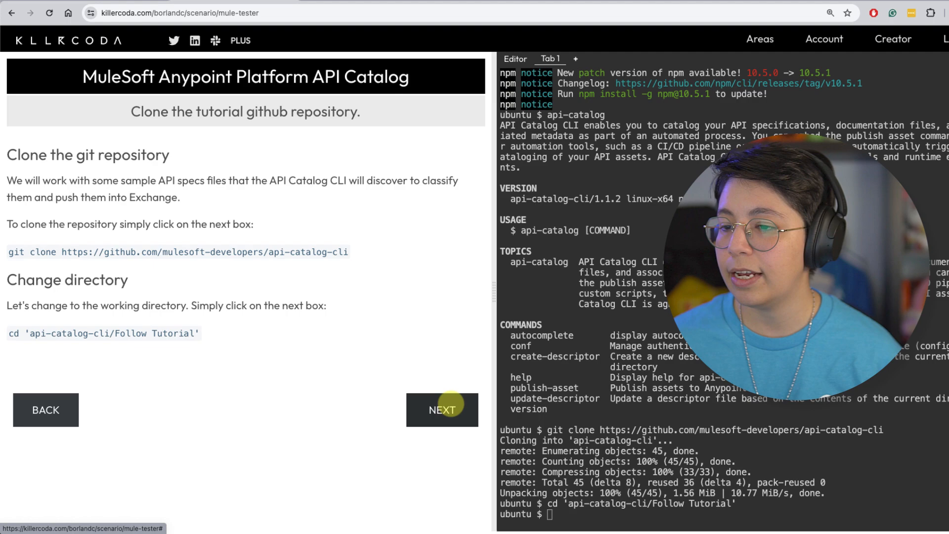
{"action": "left_click", "coordinate": [441, 409]}
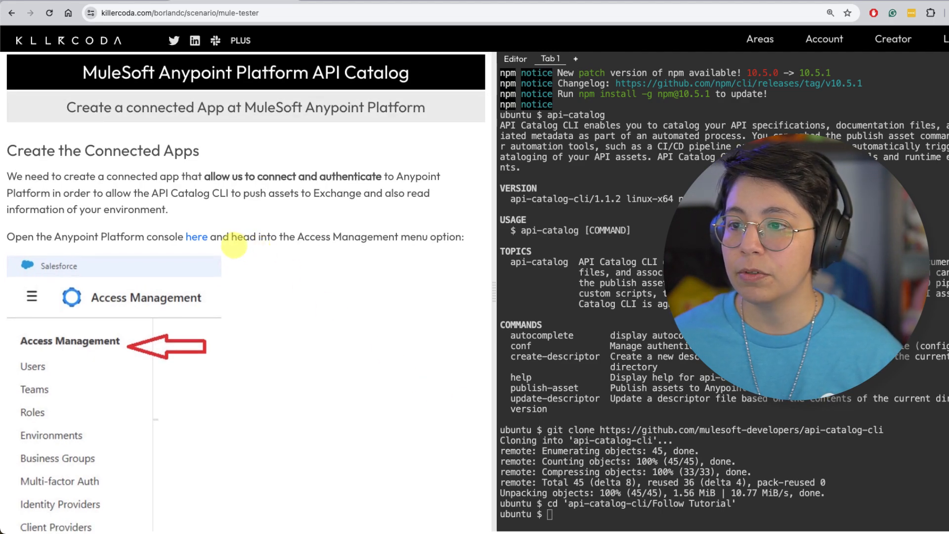
Open Anypoint Platform from the 'here' link and create a new account
{"action": "left_click", "coordinate": [196, 236]}
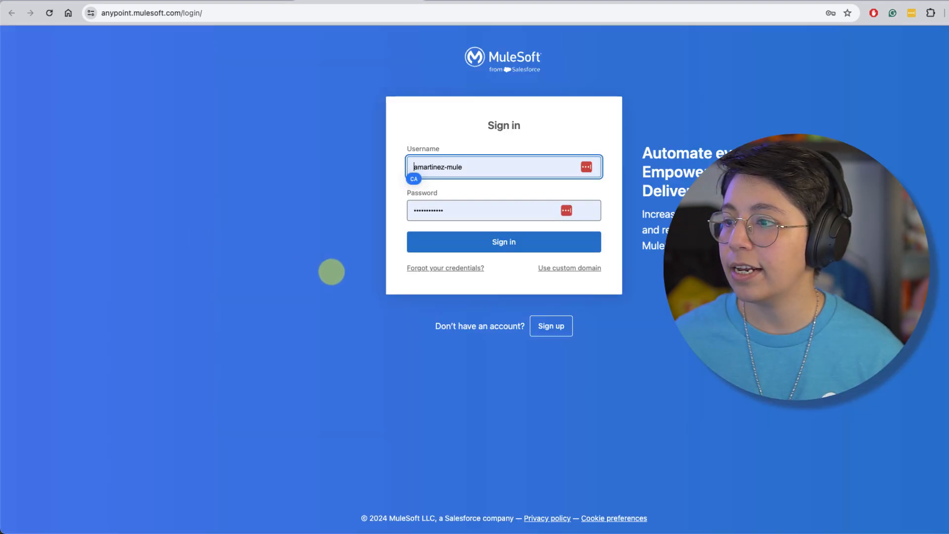
{"action": "left_click", "coordinate": [550, 325]}
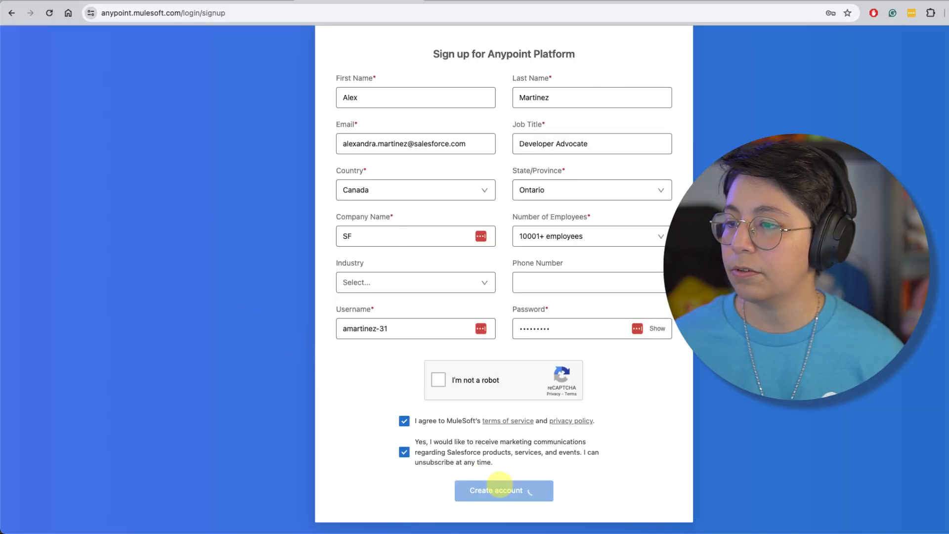
{"action": "left_click", "coordinate": [503, 490]}
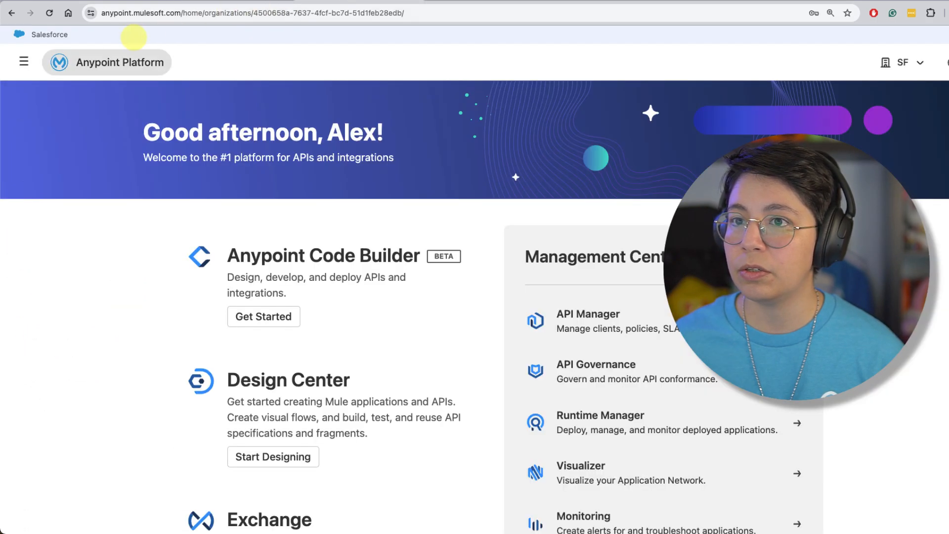
Navigate to Access Management's Connected Apps page
{"action": "left_click", "coordinate": [24, 62]}
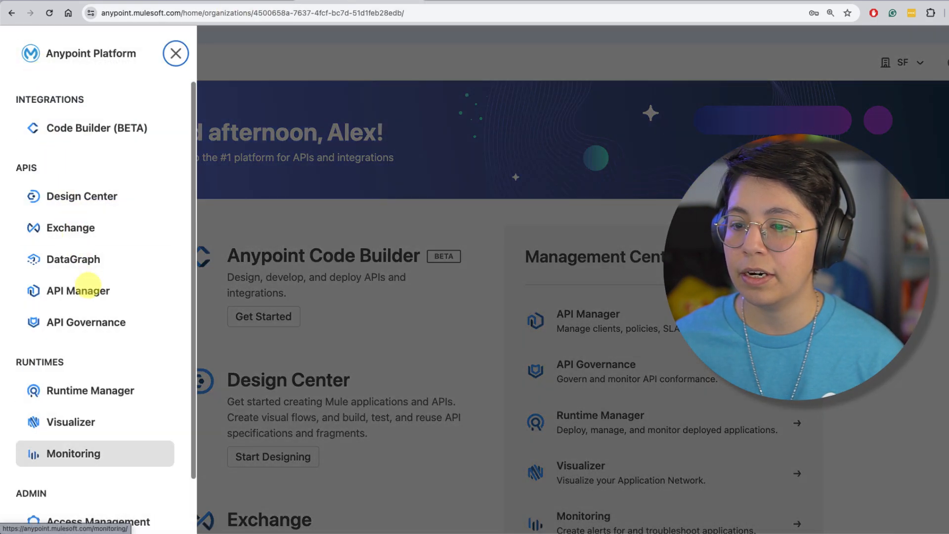
{"action": "left_click", "coordinate": [97, 518]}
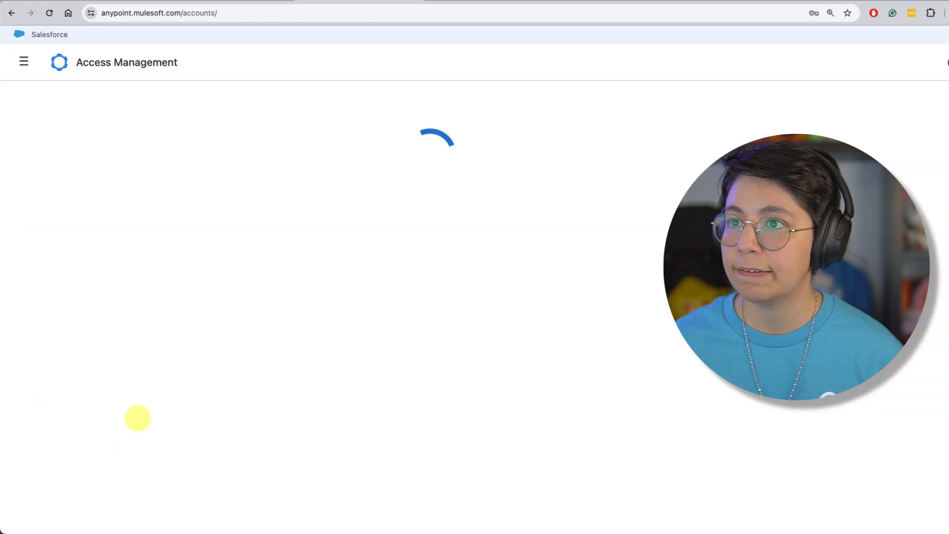
{"action": "left_click", "coordinate": [50, 245]}
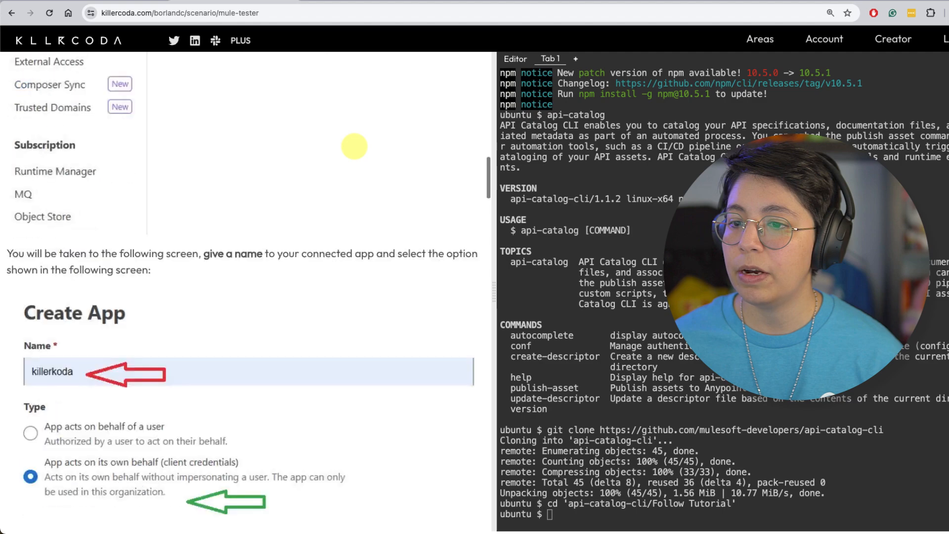
{"action": "scroll", "scroll_direction": "down", "scroll_amount": 3}
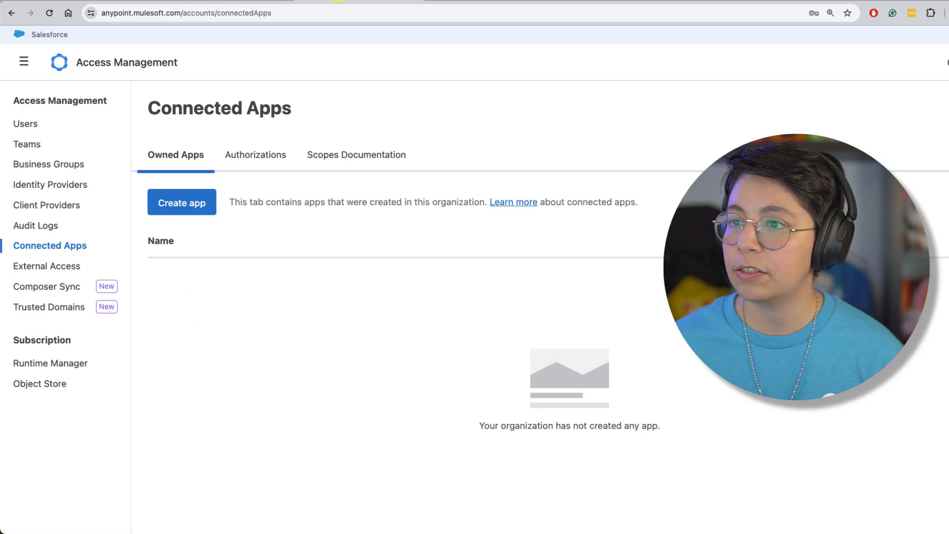
Create connected app killrkoda acting on its own behalf (client credentials) and begin adding scopes
{"action": "left_click", "coordinate": [181, 201]}
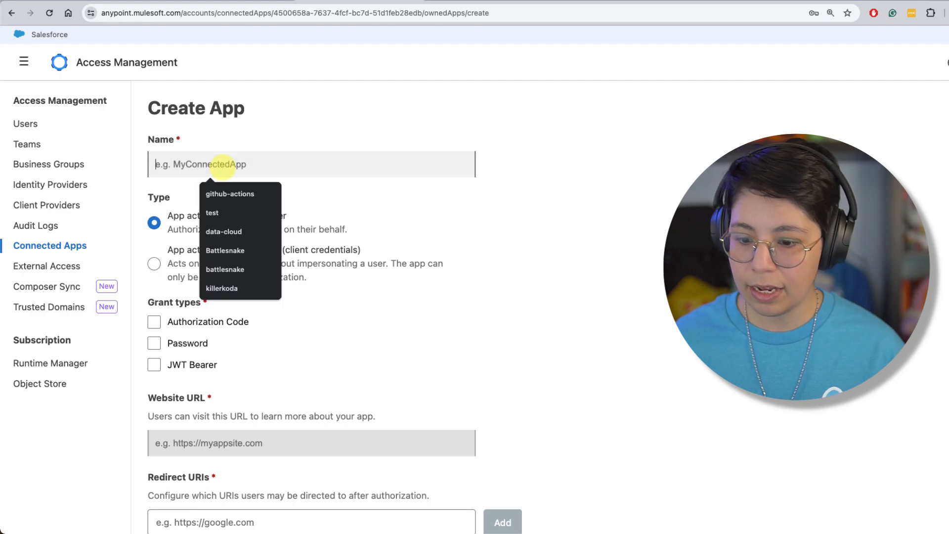
{"action": "type", "text": "killrkoda"}
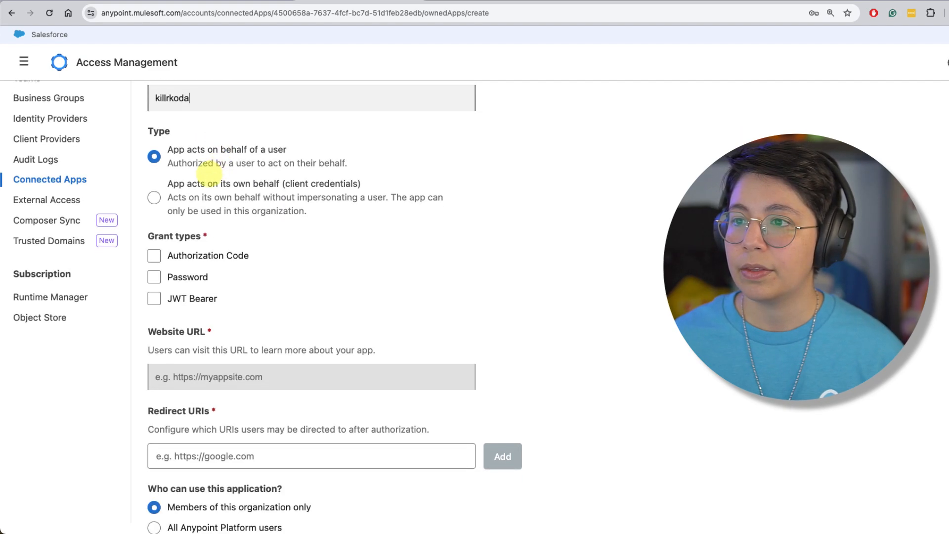
{"action": "left_click", "coordinate": [155, 198]}
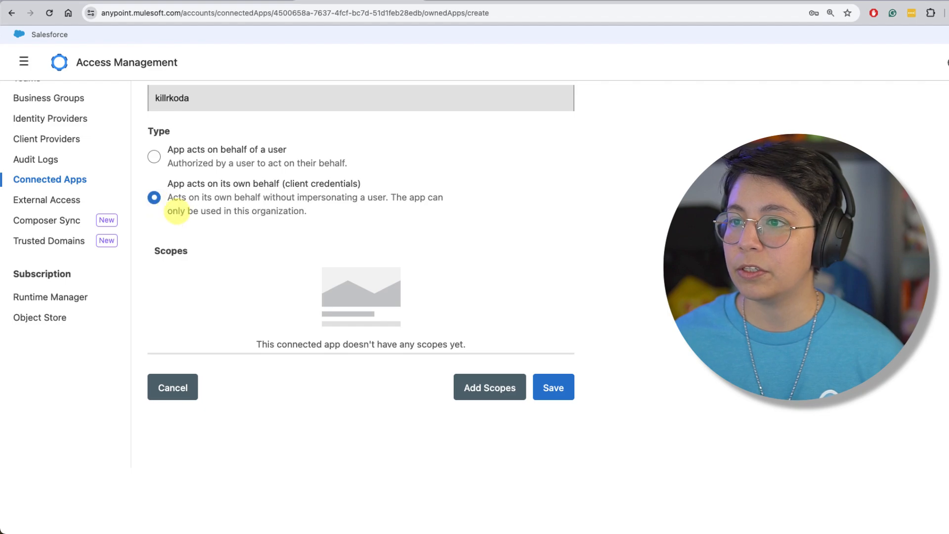
{"action": "left_click", "coordinate": [489, 388]}
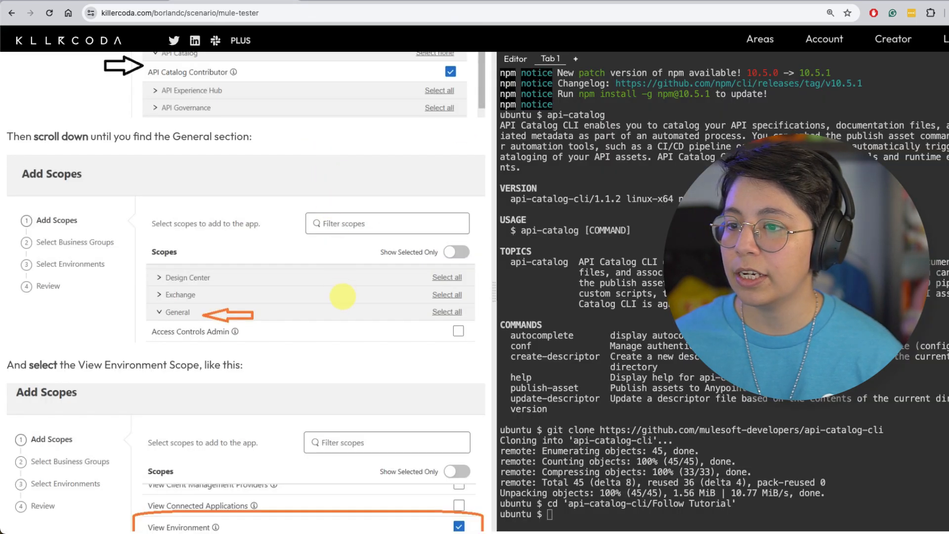
{"action": "scroll", "scroll_direction": "down", "scroll_amount": 3}
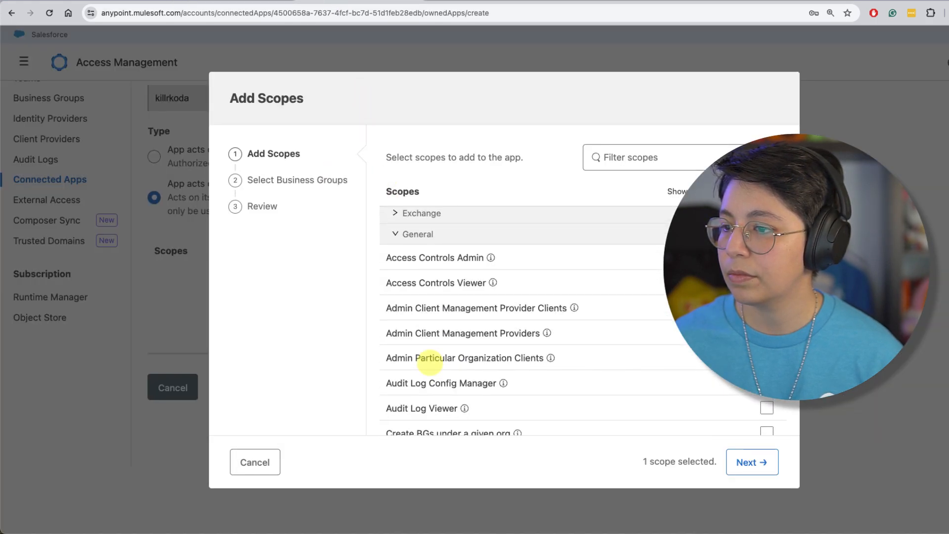
Grant API Catalog Contributor and View Environment scopes for business group SF and save the app
{"action": "scroll", "scroll_direction": "down", "scroll_amount": 3}
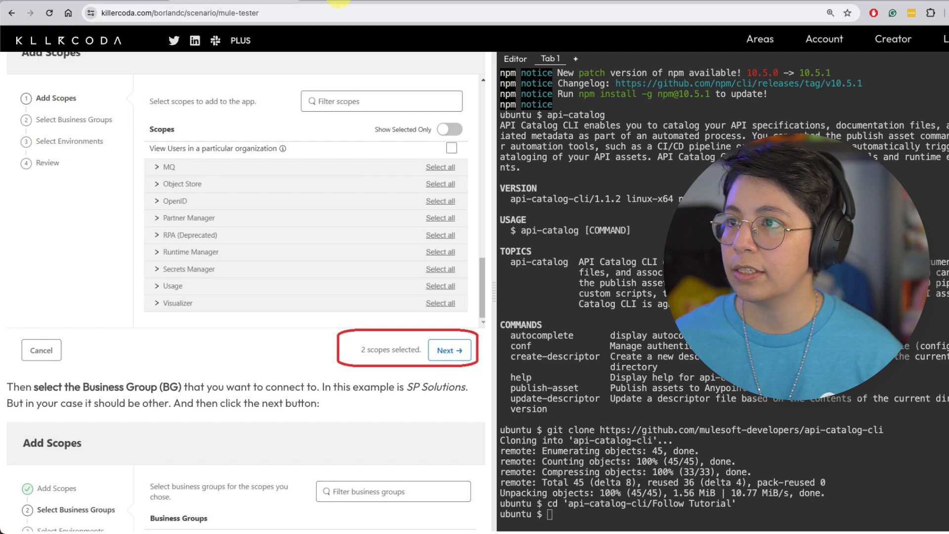
{"action": "left_click", "coordinate": [449, 350]}
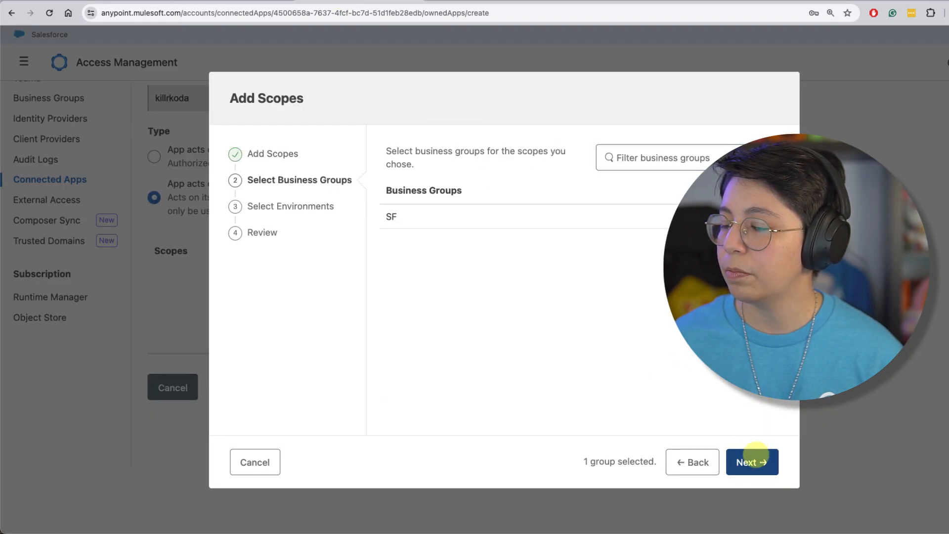
{"action": "left_click", "coordinate": [751, 461]}
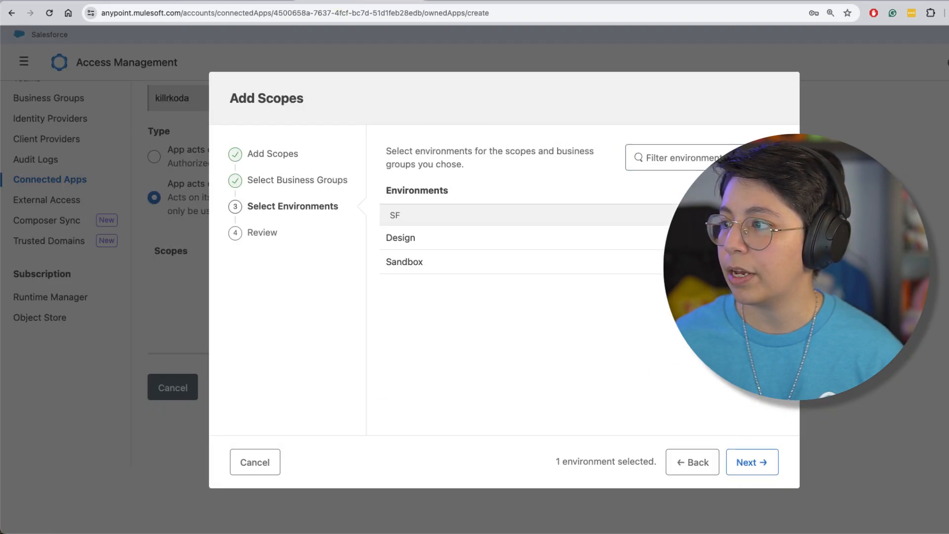
{"action": "left_click", "coordinate": [751, 461]}
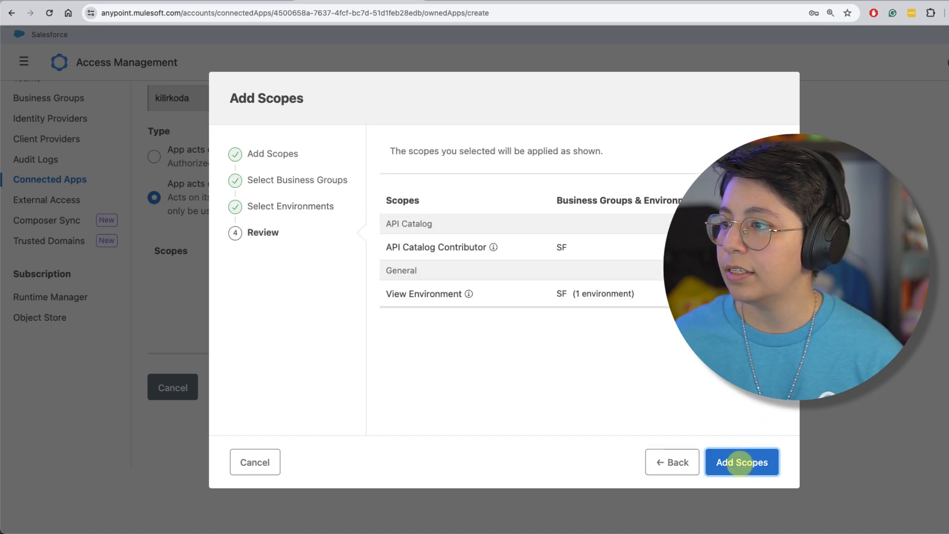
{"action": "left_click", "coordinate": [740, 462]}
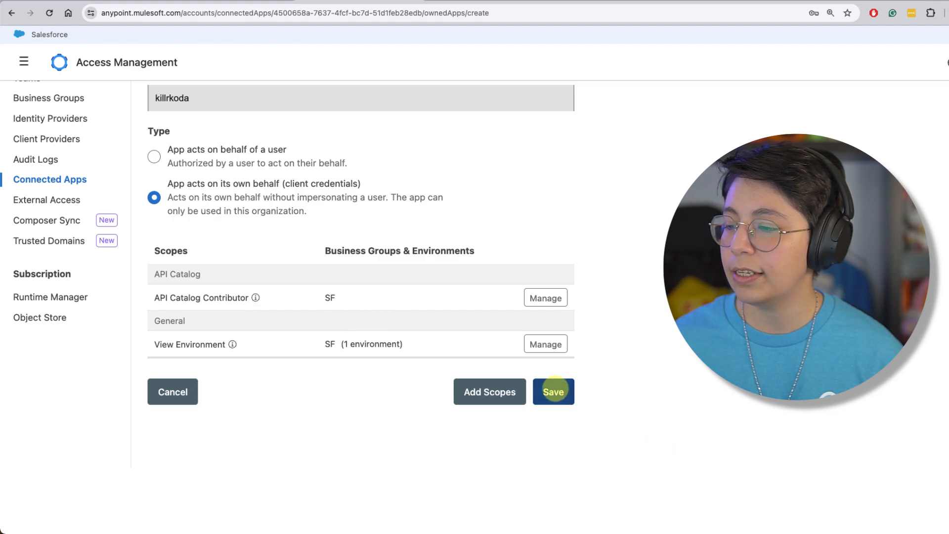
{"action": "left_click", "coordinate": [551, 391]}
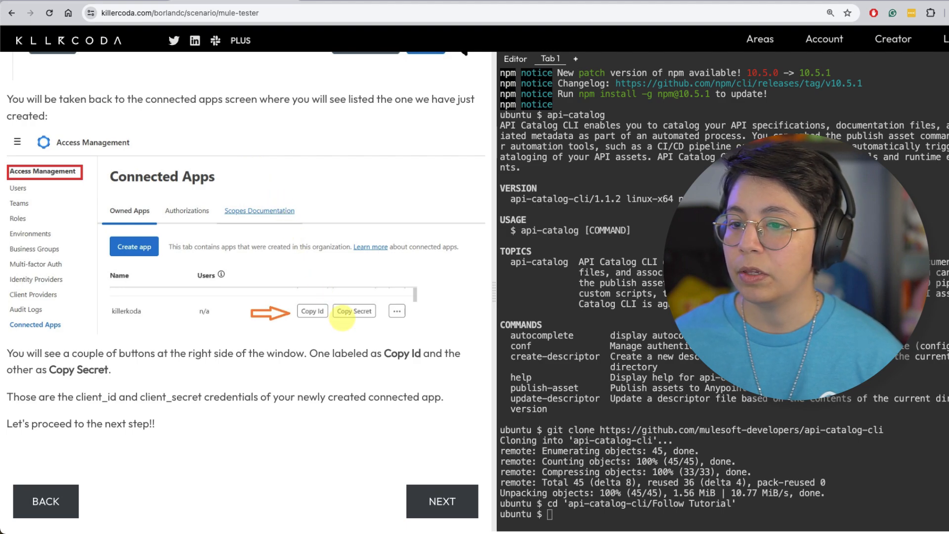
Reach the credentials step and run the read clientId command in the terminal
{"action": "left_click", "coordinate": [441, 501]}
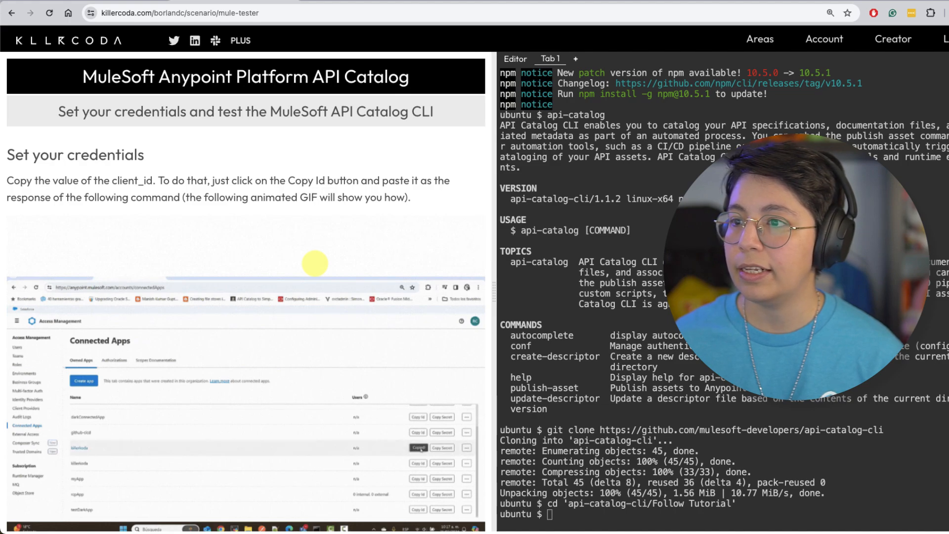
{"action": "scroll", "scroll_direction": "down", "scroll_amount": 3}
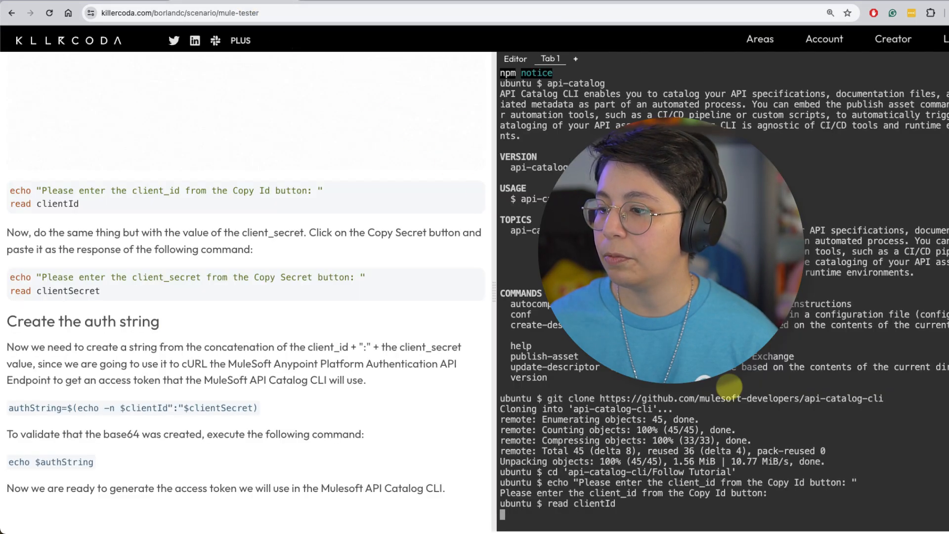
{"action": "key", "text": "cmd+v"}
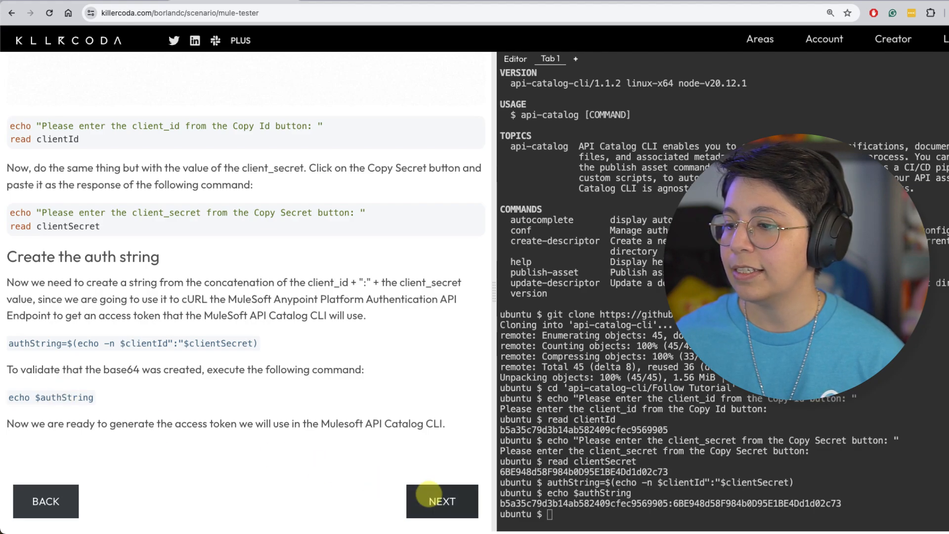
Move to the connection-test step and run the curl/jq block to print an access token
{"action": "left_click", "coordinate": [441, 500]}
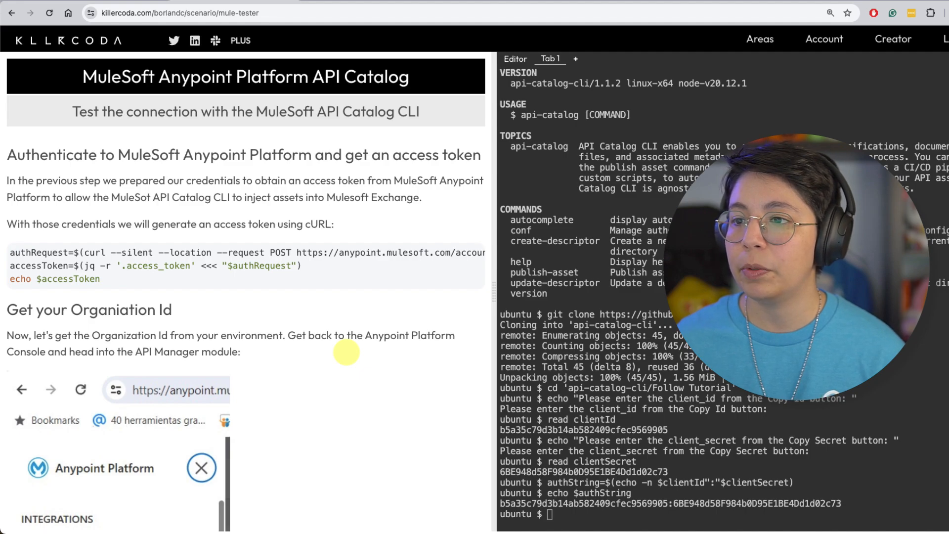
{"action": "scroll", "scroll_direction": "down", "scroll_amount": 3}
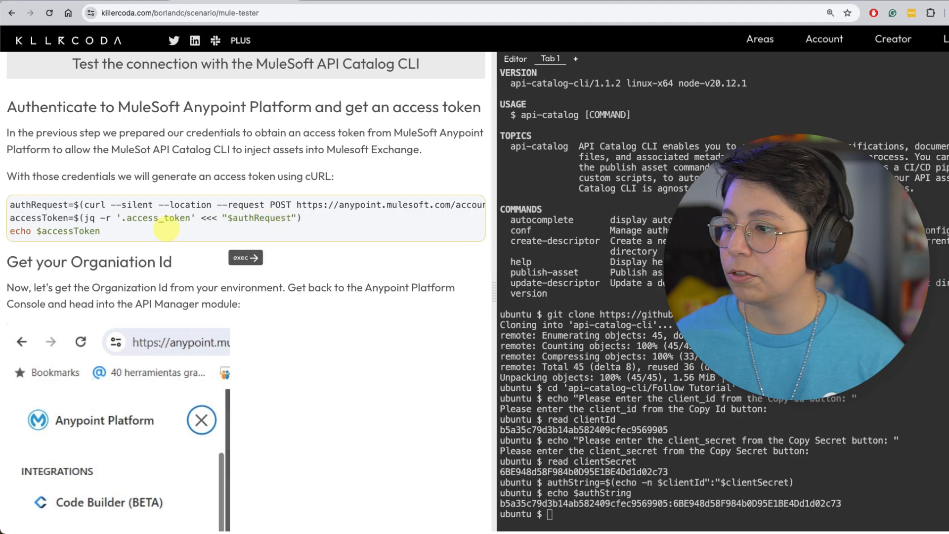
{"action": "left_click", "coordinate": [245, 257]}
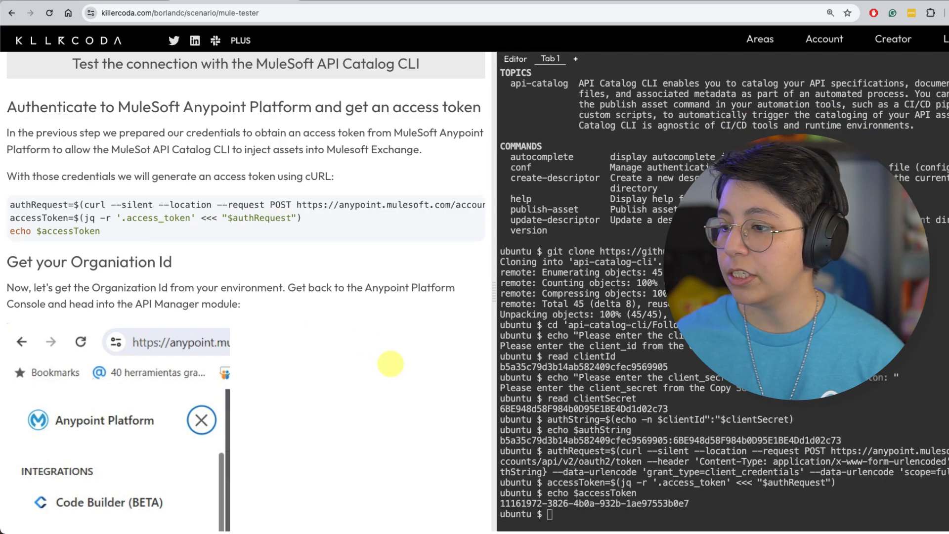
{"action": "scroll", "scroll_direction": "down", "scroll_amount": 3}
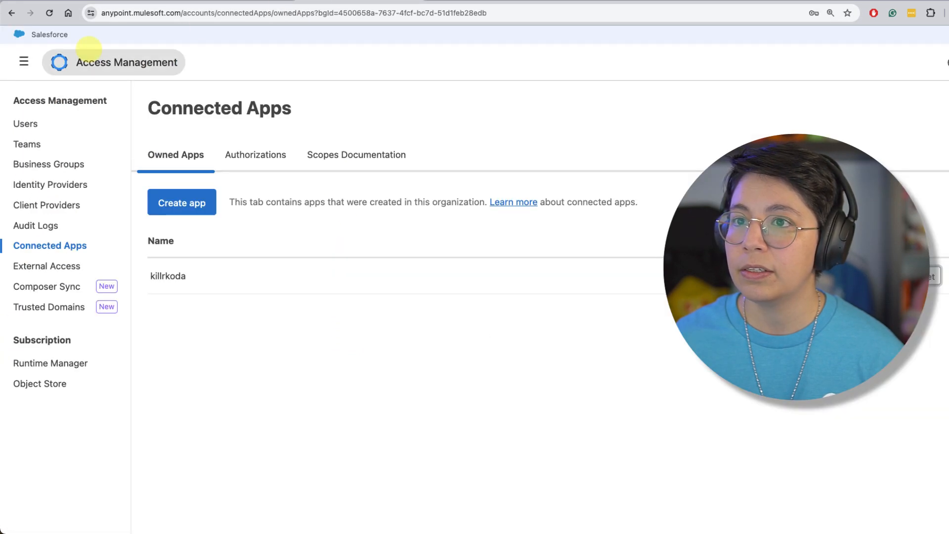
Open API Manager's Sandbox Environment Information and select the SF business group ID
{"action": "left_click", "coordinate": [23, 61]}
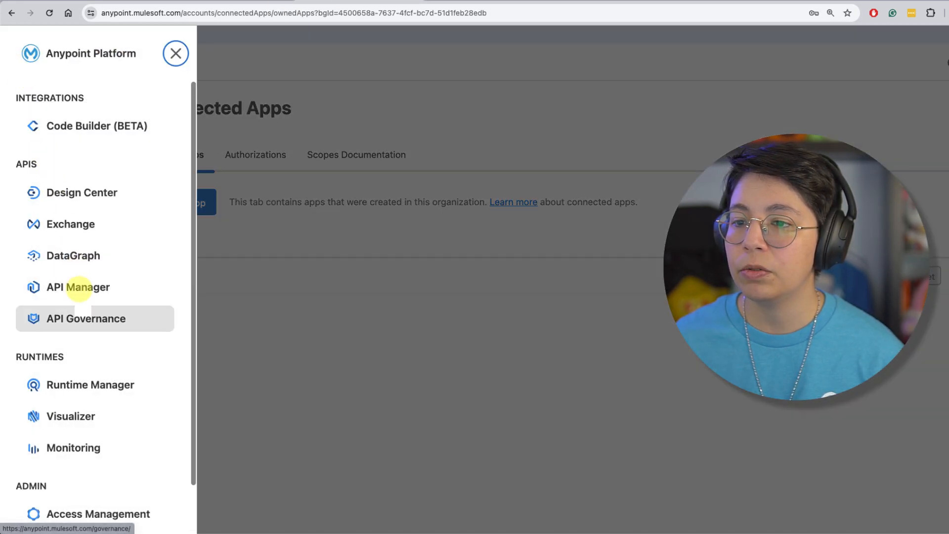
{"action": "left_click", "coordinate": [78, 287]}
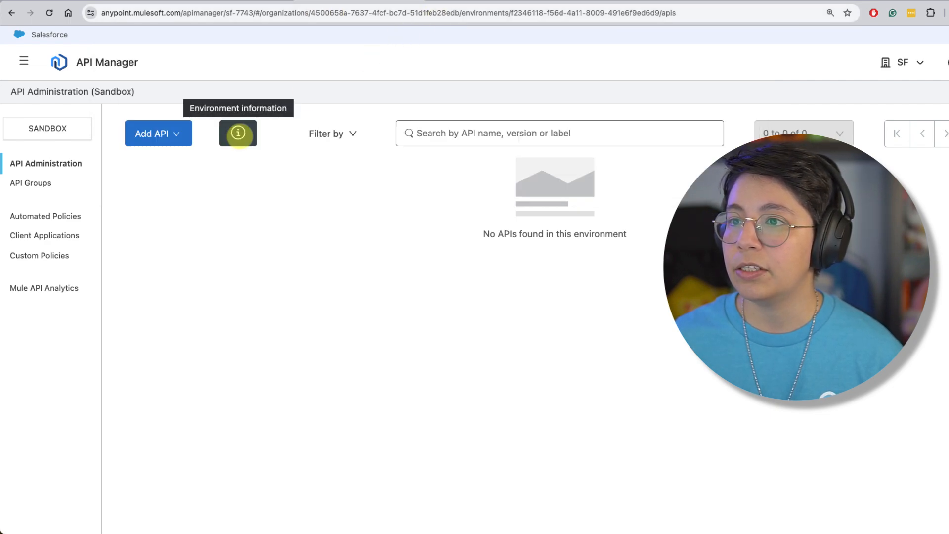
{"action": "left_click", "coordinate": [238, 133]}
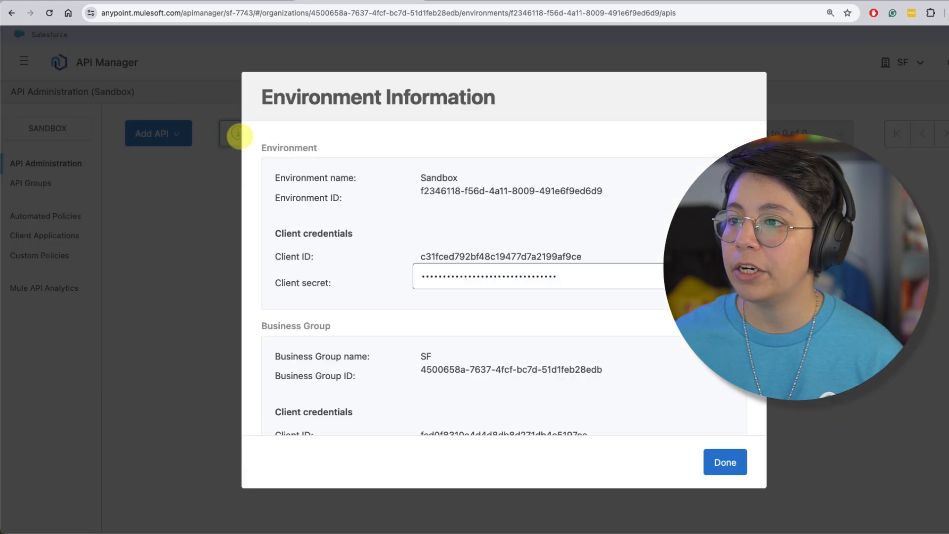
{"action": "scroll", "scroll_direction": "down", "scroll_amount": 3}
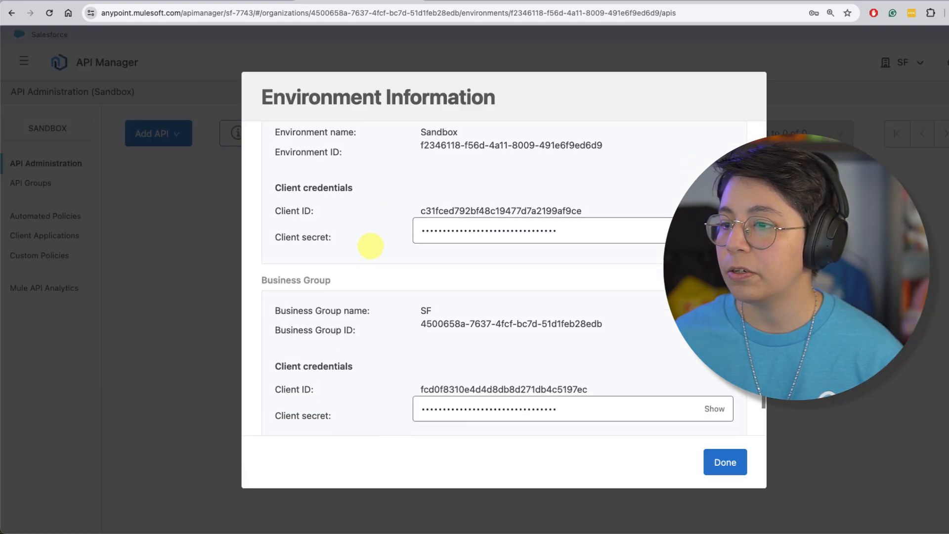
{"action": "scroll", "scroll_direction": "down", "scroll_amount": 3}
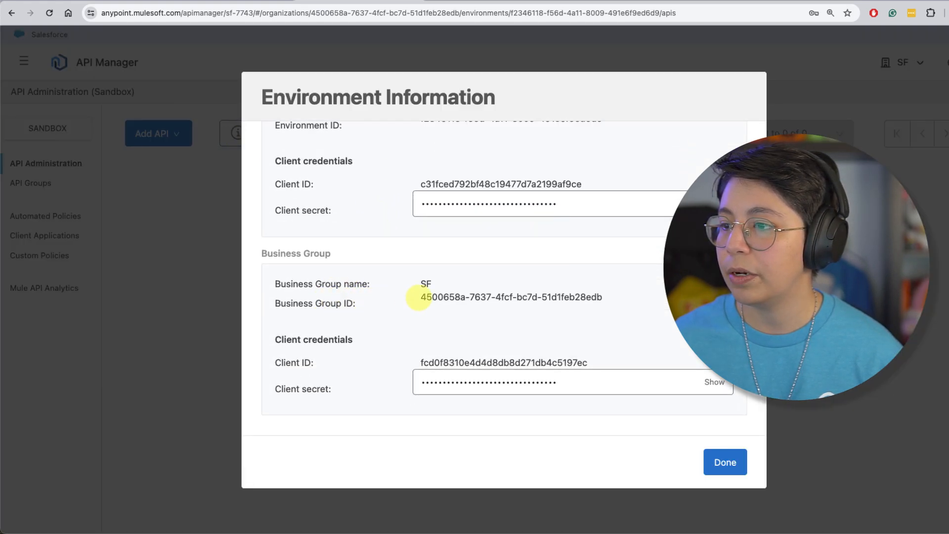
{"action": "double_click", "coordinate": [510, 296]}
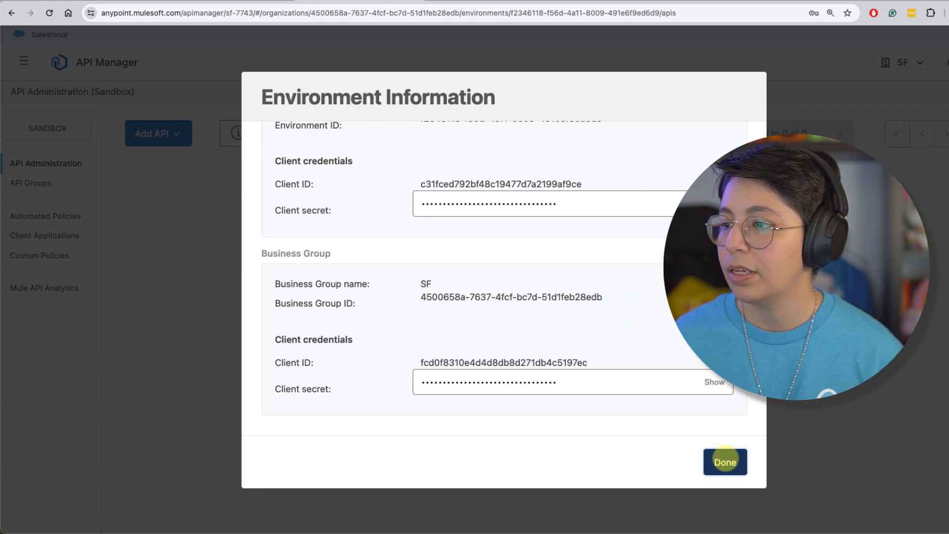
Open the SF business group's settings and copy its Business Group ID as the organization ID
{"action": "left_click", "coordinate": [724, 461]}
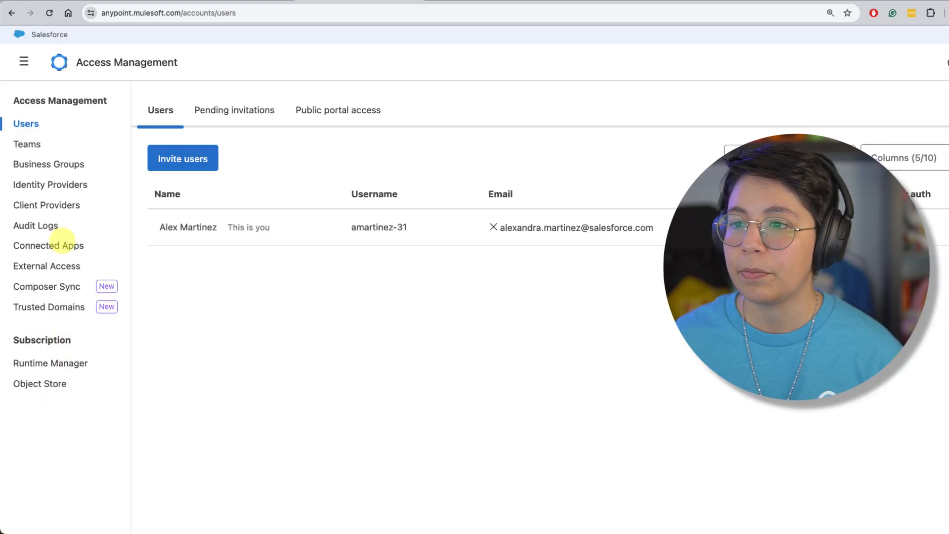
{"action": "left_click", "coordinate": [49, 164]}
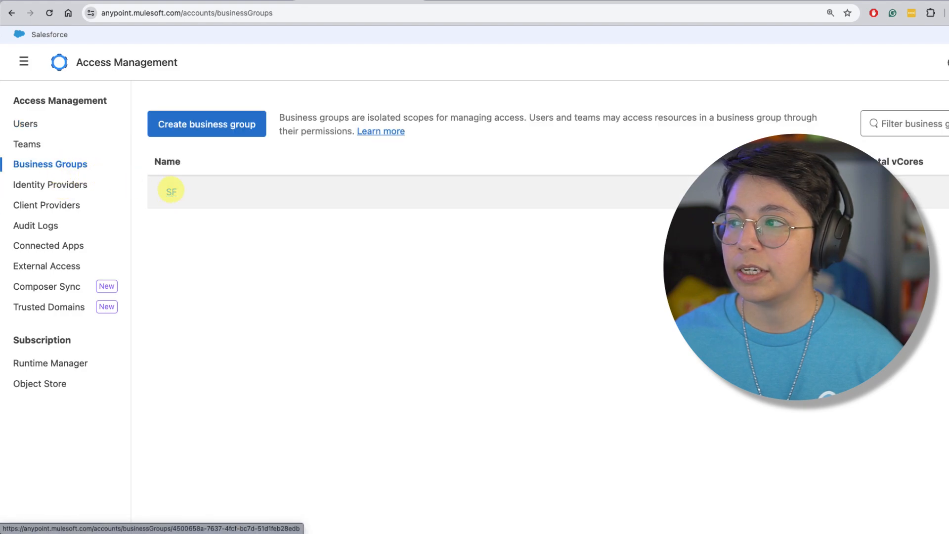
{"action": "left_click", "coordinate": [171, 191]}
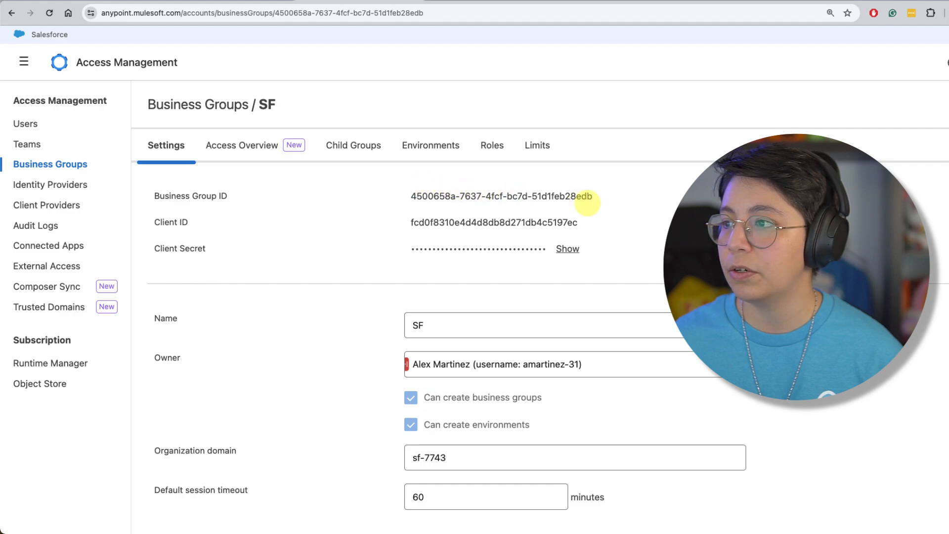
{"action": "mouse_move", "coordinate": [411, 195]}
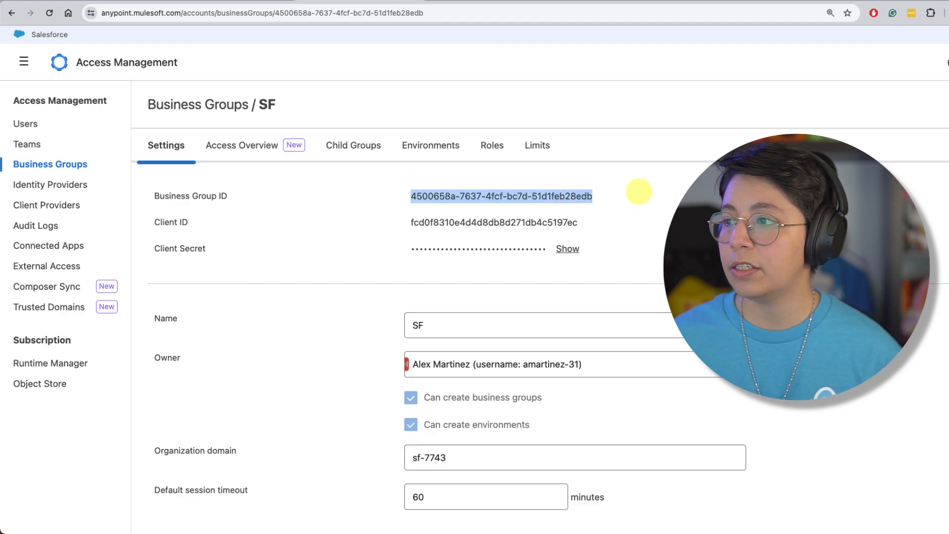
{"action": "key", "text": "cmd+c"}
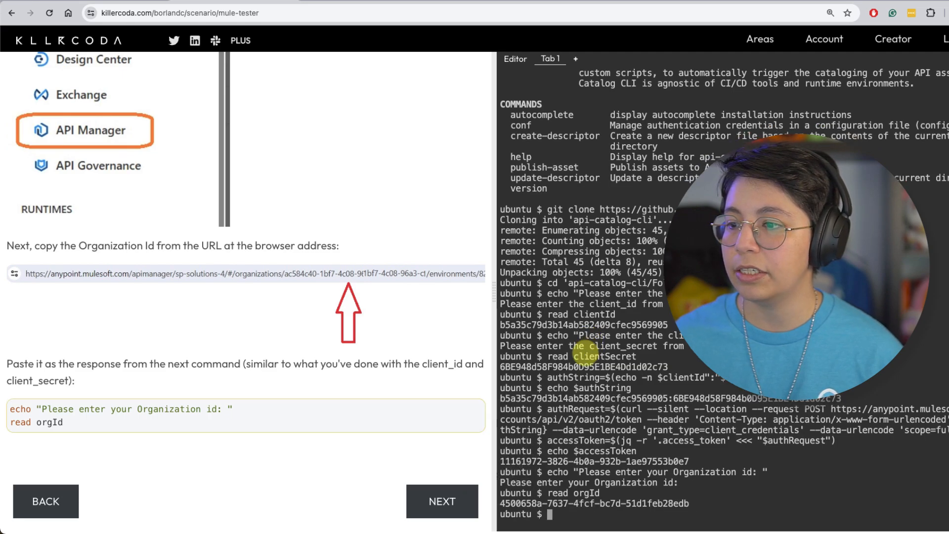
Generate catalog.yaml with api-catalog create-descriptor and read the descriptor-file tutorial section
{"action": "left_click", "coordinate": [440, 501]}
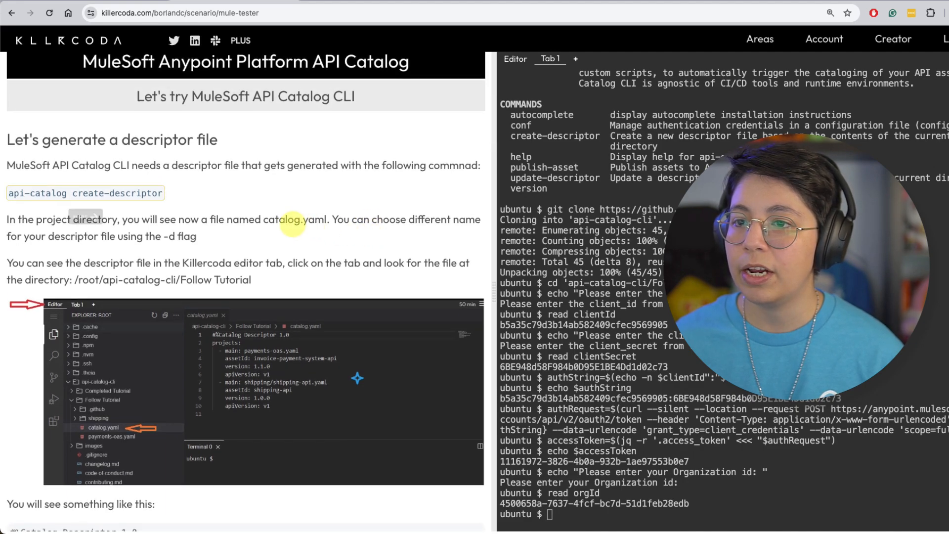
{"action": "mouse_move", "coordinate": [85, 193]}
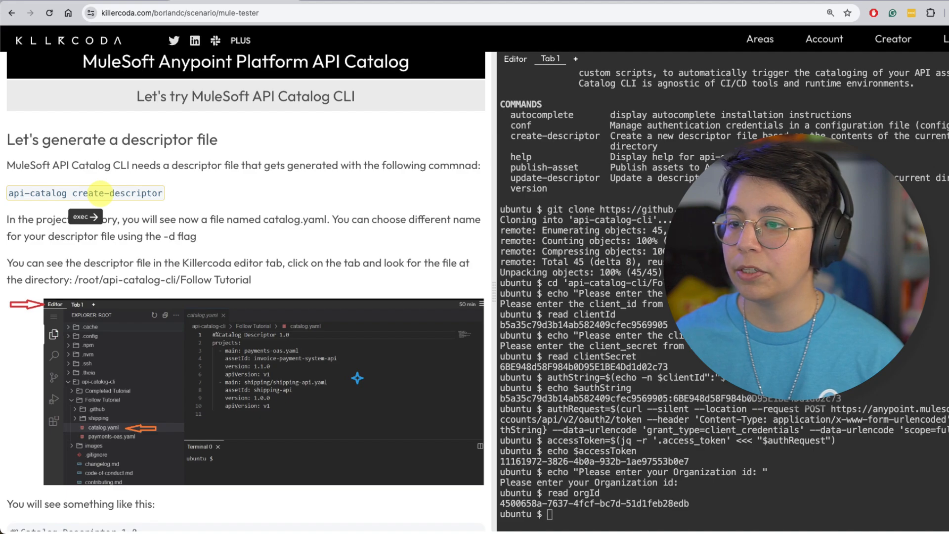
{"action": "type", "text": "api-catalog create-descriptor"}
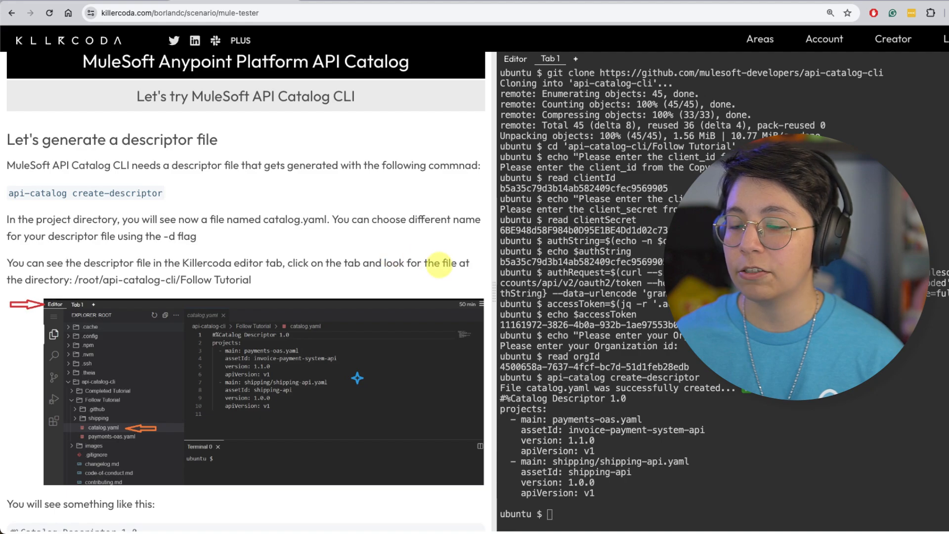
{"action": "scroll", "scroll_direction": "down", "scroll_amount": 3}
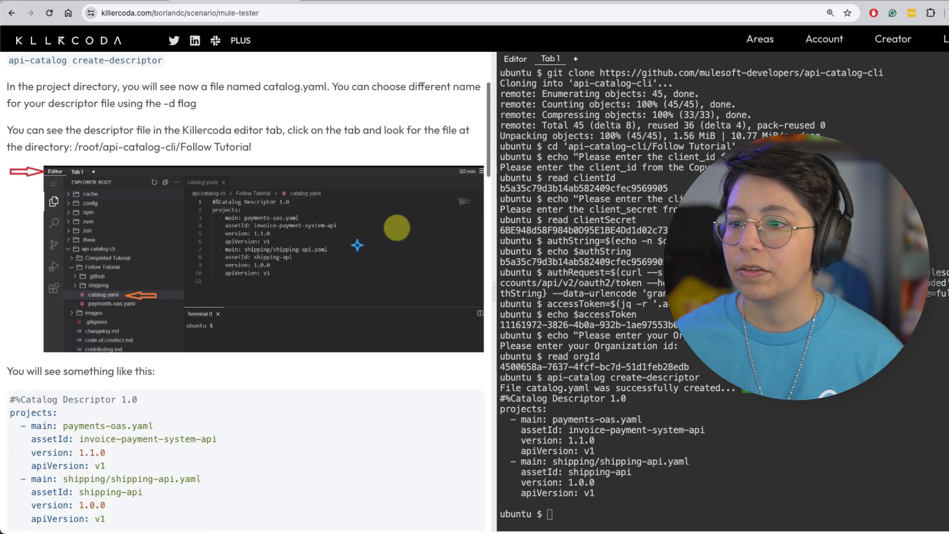
{"action": "scroll", "scroll_direction": "down", "scroll_amount": 3}
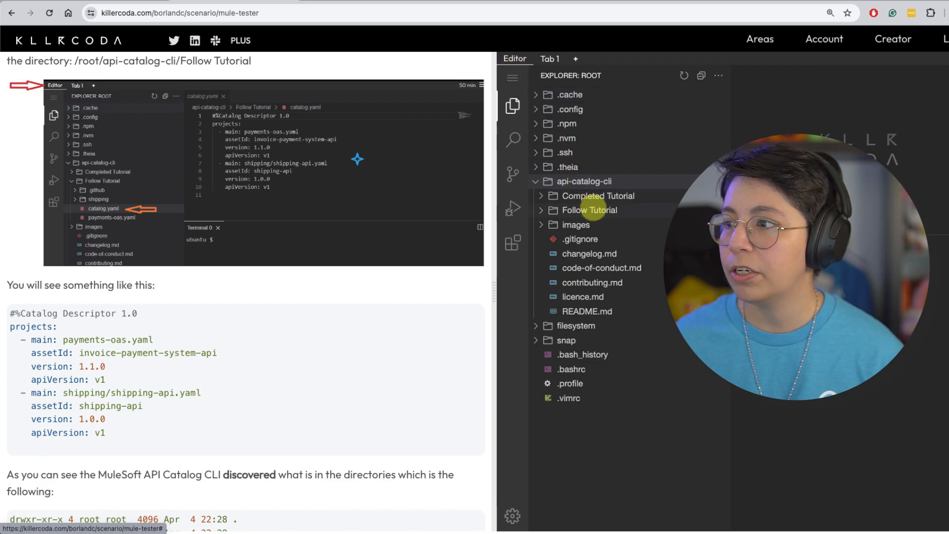
{"action": "left_click", "coordinate": [587, 209]}
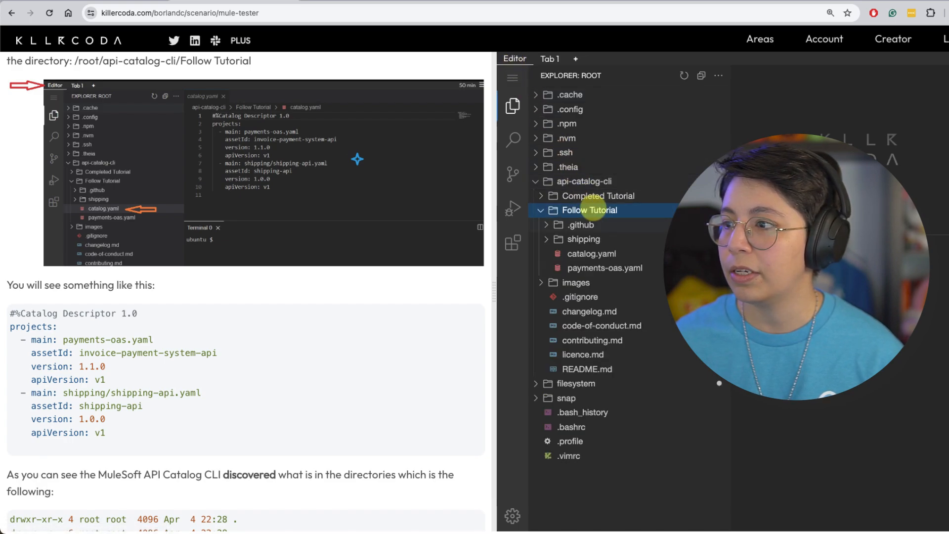
{"action": "left_click", "coordinate": [592, 253]}
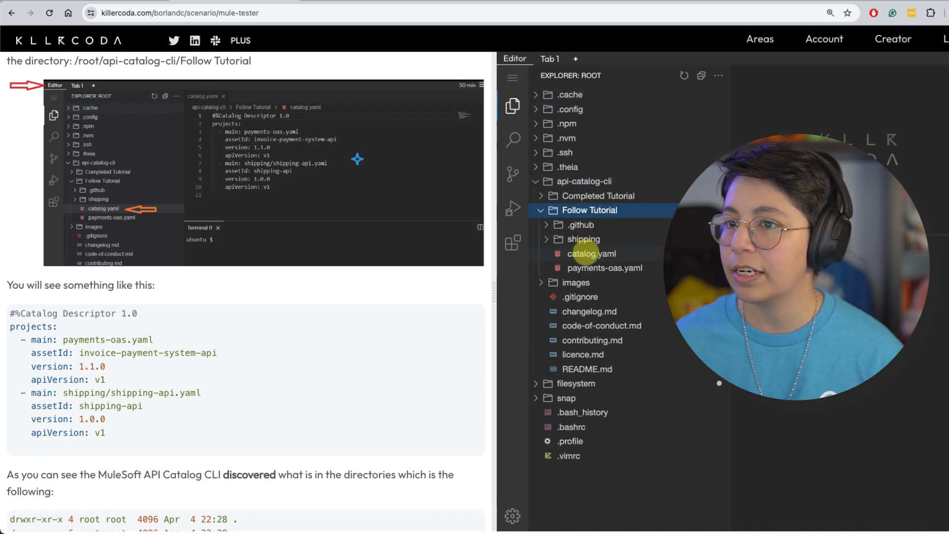
{"action": "left_click", "coordinate": [591, 254]}
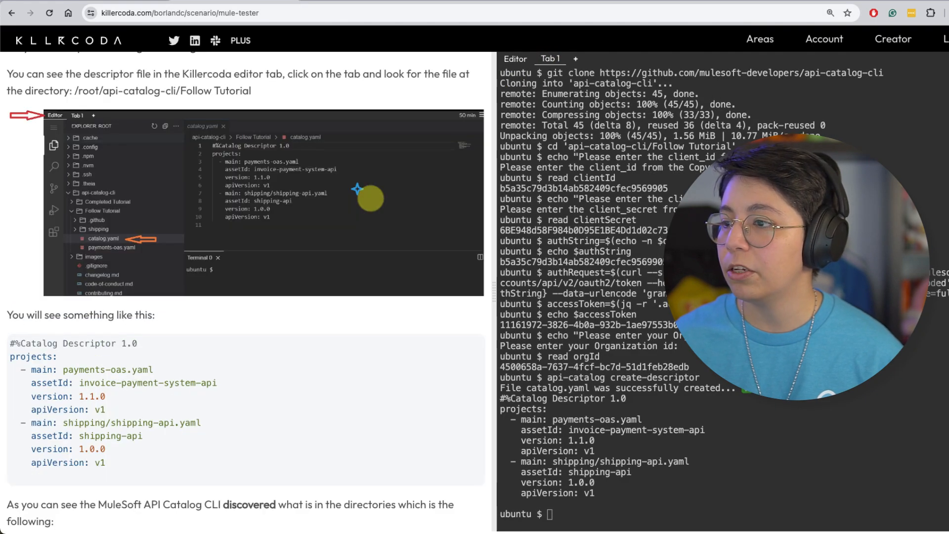
Scroll the tutorial to the revised descriptor with Shipping API contact, tags and documentation
{"action": "scroll", "scroll_direction": "down", "scroll_amount": 3}
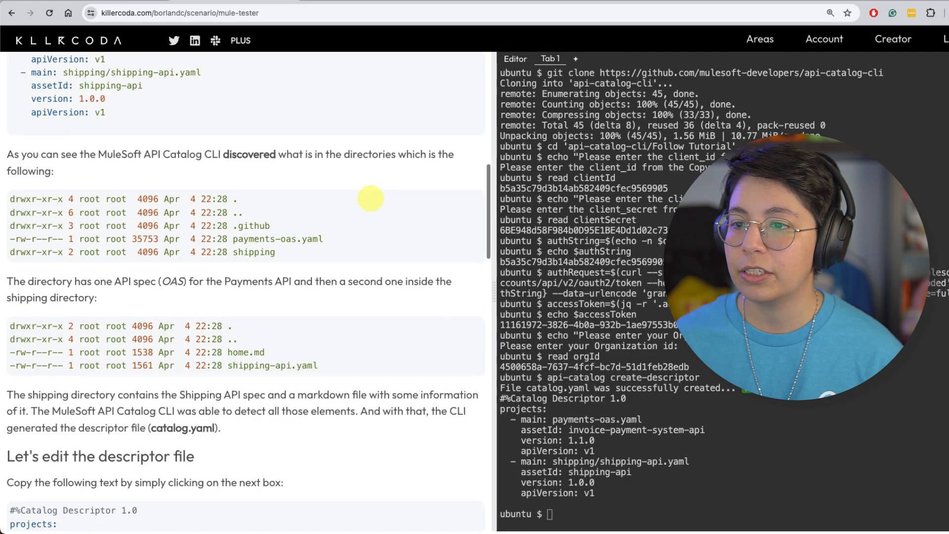
{"action": "scroll", "scroll_direction": "down", "scroll_amount": 3}
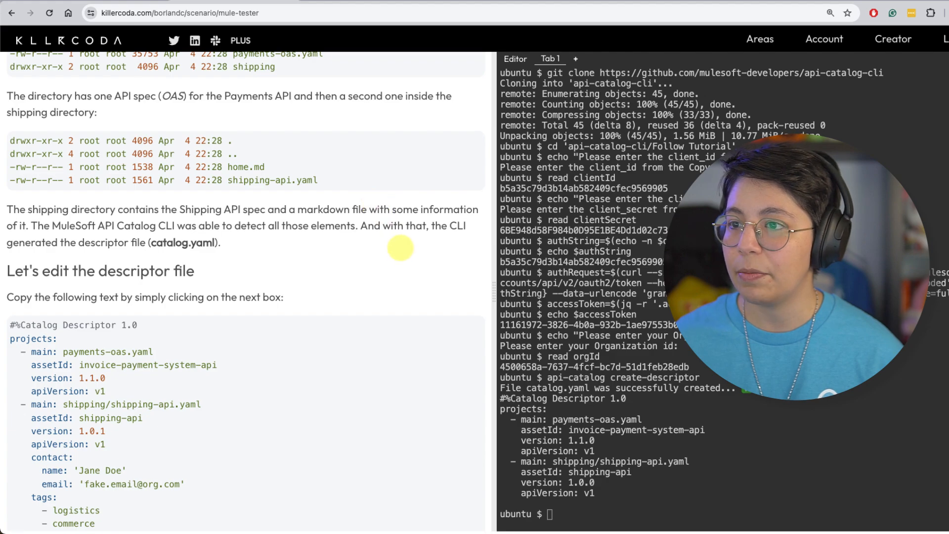
{"action": "scroll", "scroll_direction": "down", "scroll_amount": 3}
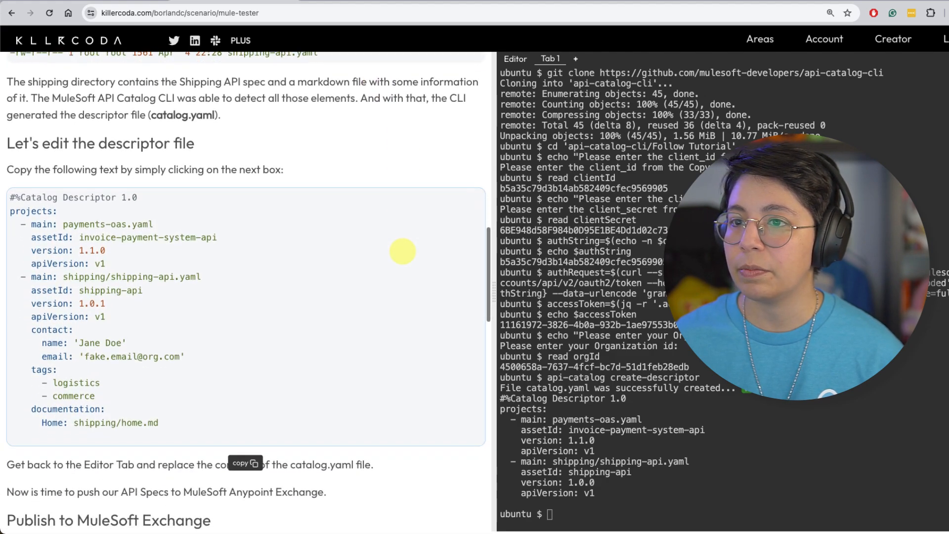
{"action": "scroll", "scroll_direction": "down", "scroll_amount": 3}
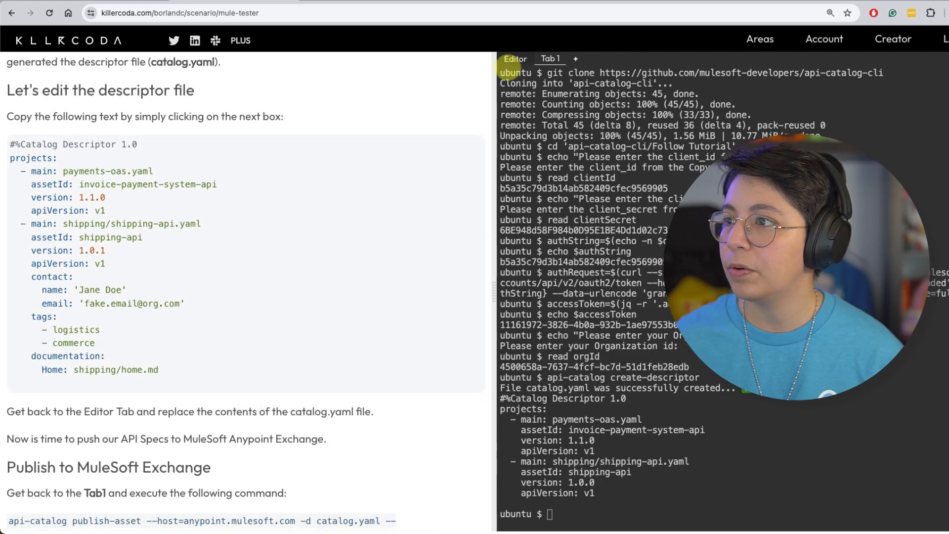
Replace catalog.yaml's contents in the Editor with the copied tutorial descriptor
{"action": "left_click", "coordinate": [514, 58]}
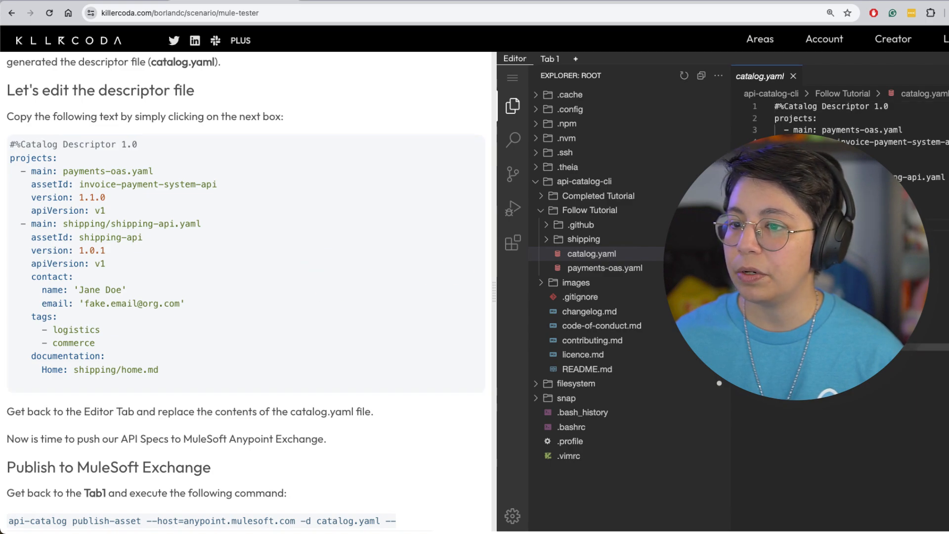
{"action": "key", "text": "cmd+a"}
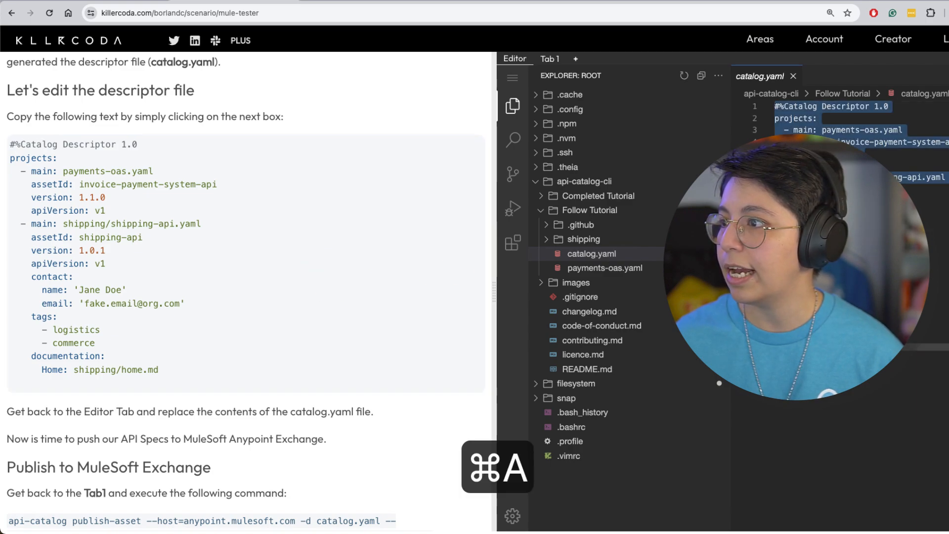
{"action": "key", "text": "cmd+v"}
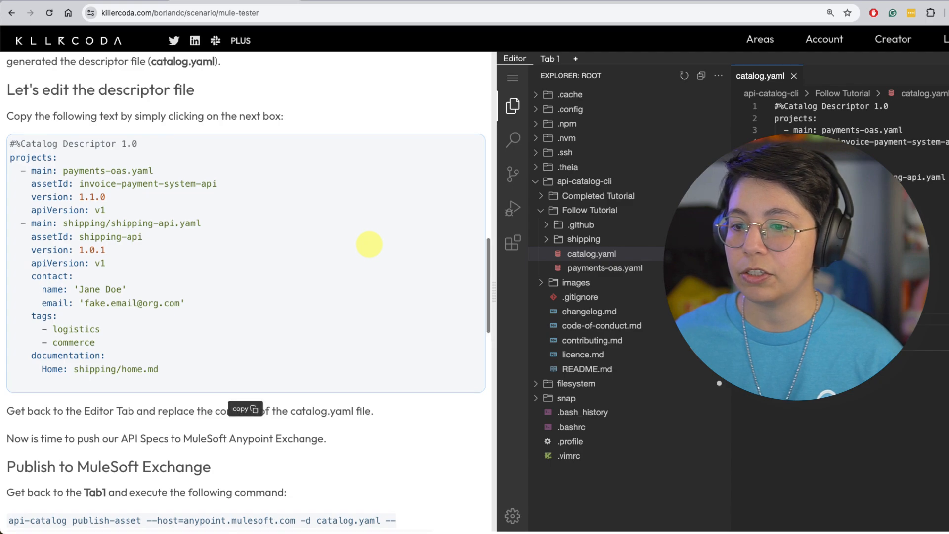
{"action": "scroll", "scroll_direction": "down", "scroll_amount": 3}
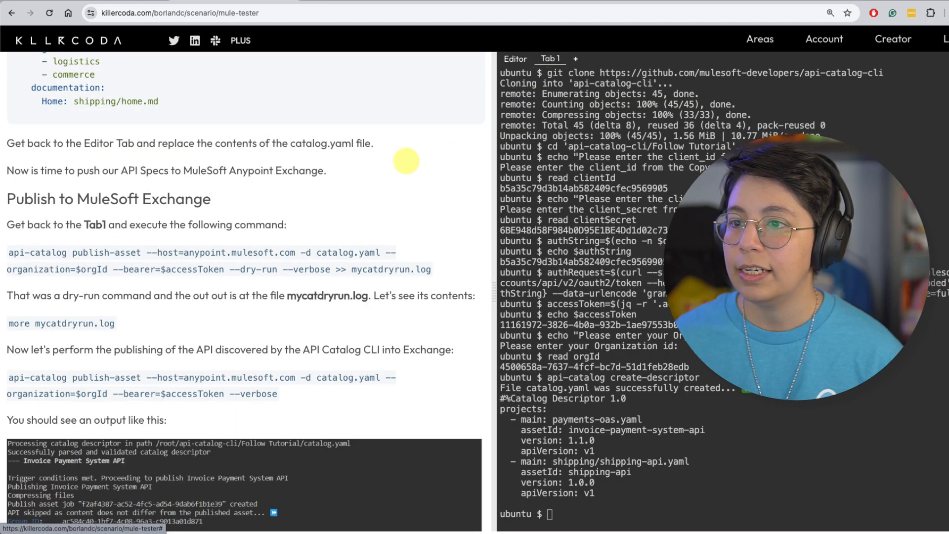
{"action": "scroll", "scroll_direction": "down", "scroll_amount": 3}
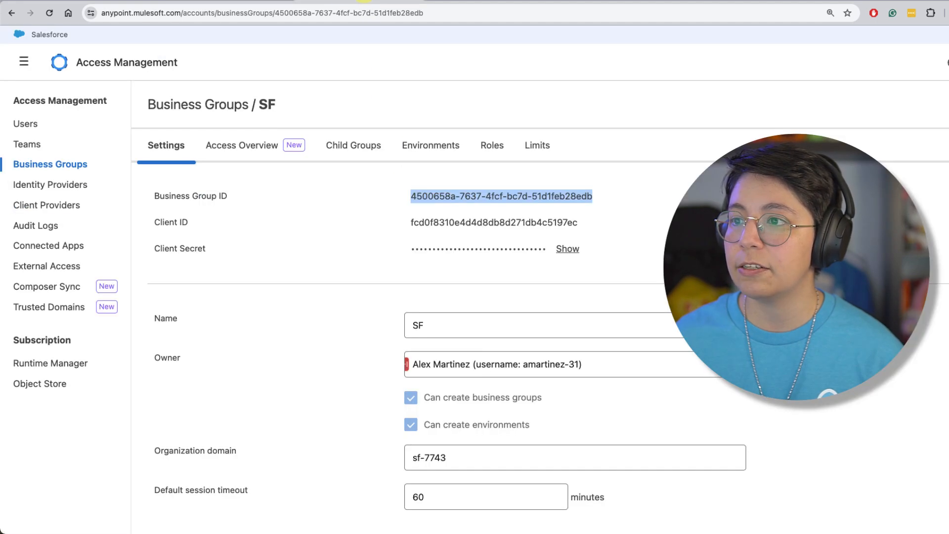
Go to Anypoint Exchange and filter assets to the SF root business group
{"action": "left_click", "coordinate": [24, 61]}
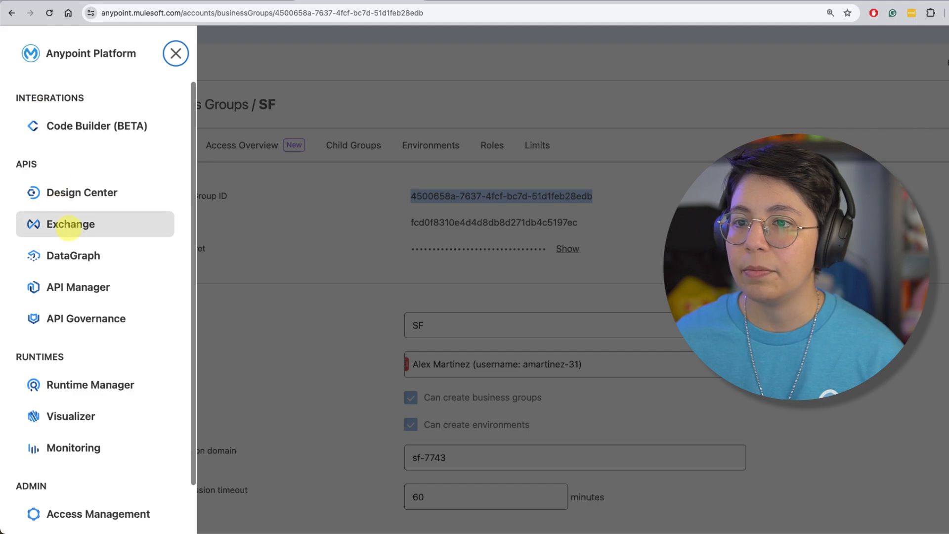
{"action": "left_click", "coordinate": [71, 224]}
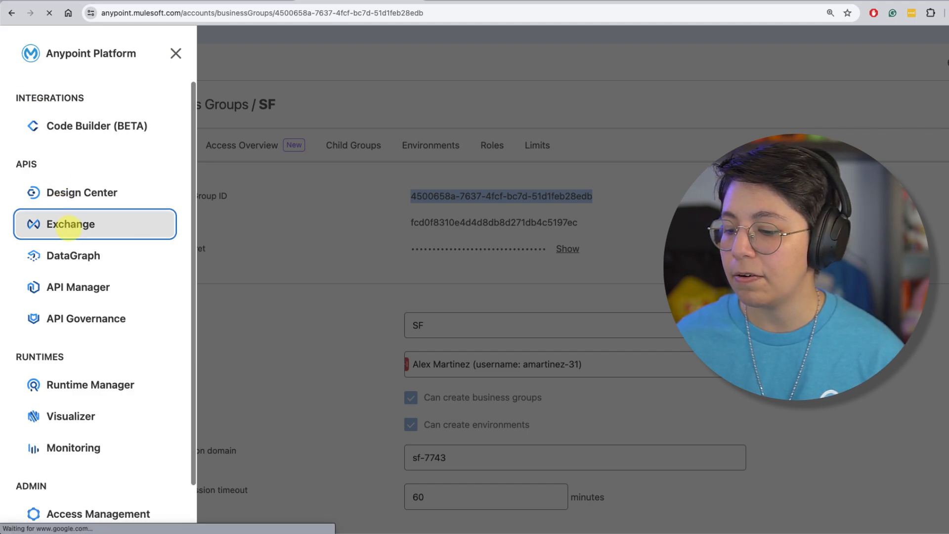
{"action": "left_click", "coordinate": [71, 224]}
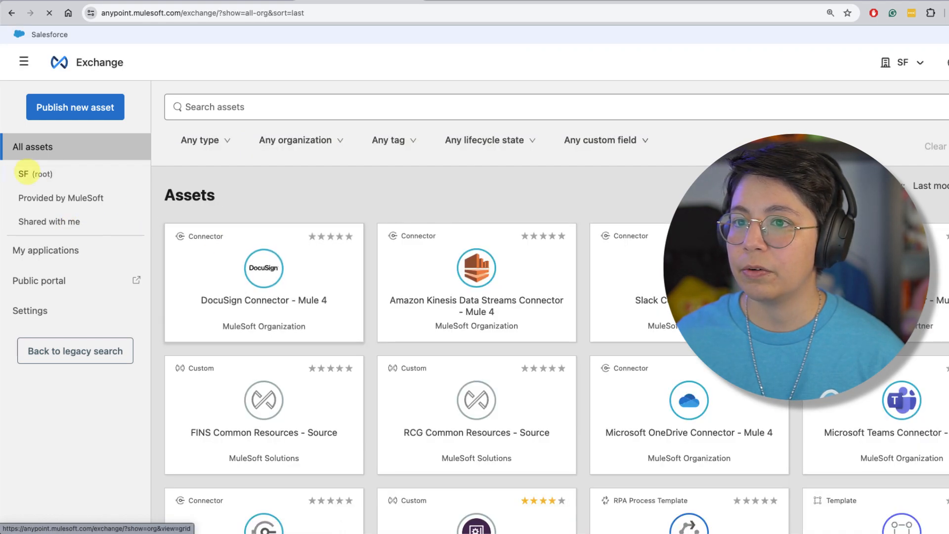
{"action": "left_click", "coordinate": [35, 174]}
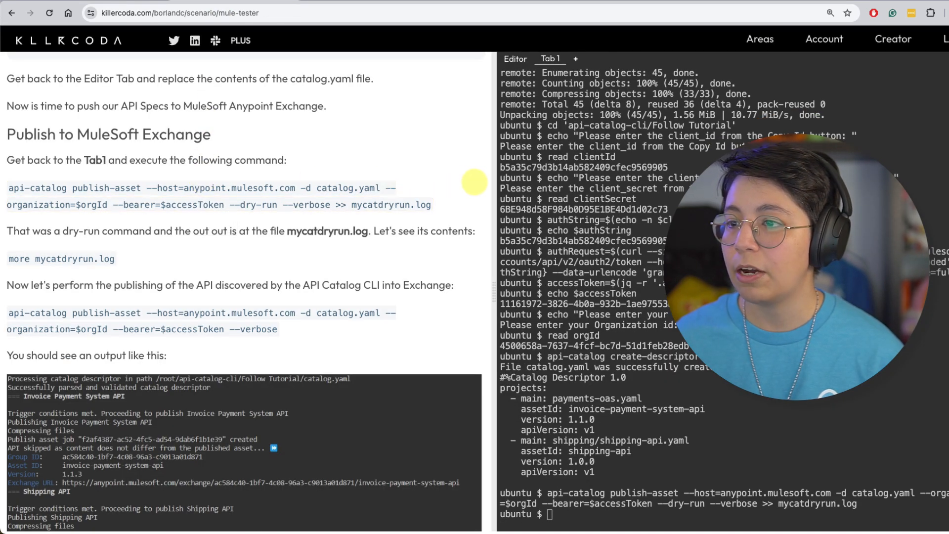
Run the dry-run publish, view mycatdryrun.log, then publish the catalogued APIs to Exchange
{"action": "scroll", "scroll_direction": "down", "scroll_amount": 3}
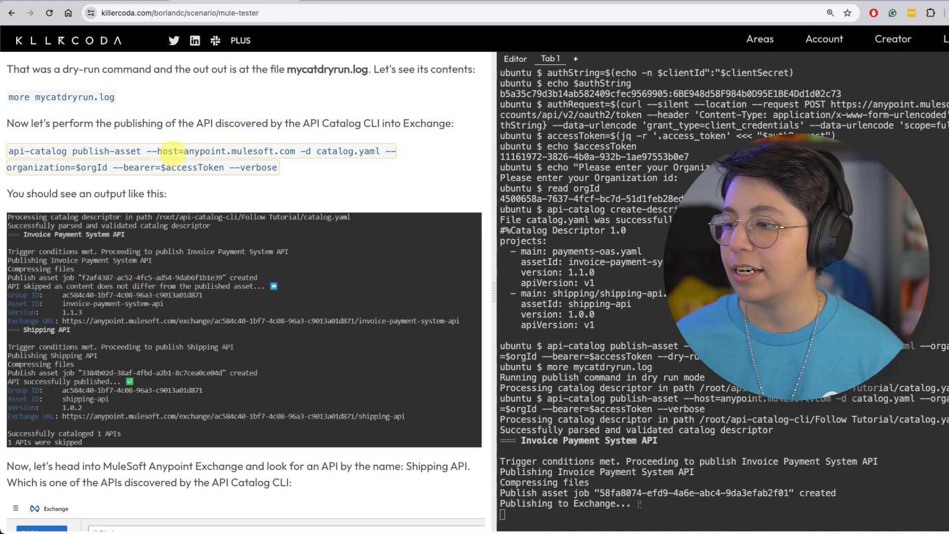
{"action": "mouse_move", "coordinate": [430, 203]}
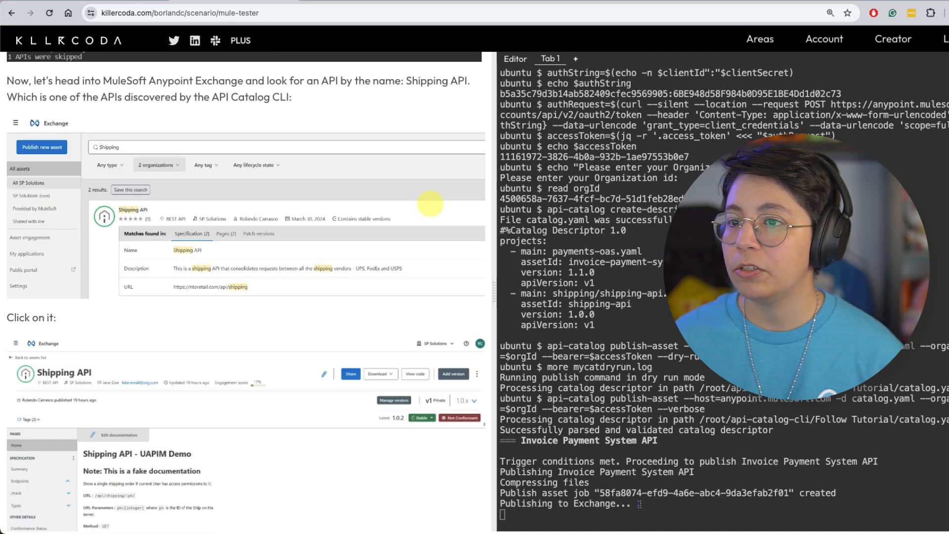
{"action": "scroll", "scroll_direction": "down", "scroll_amount": 3}
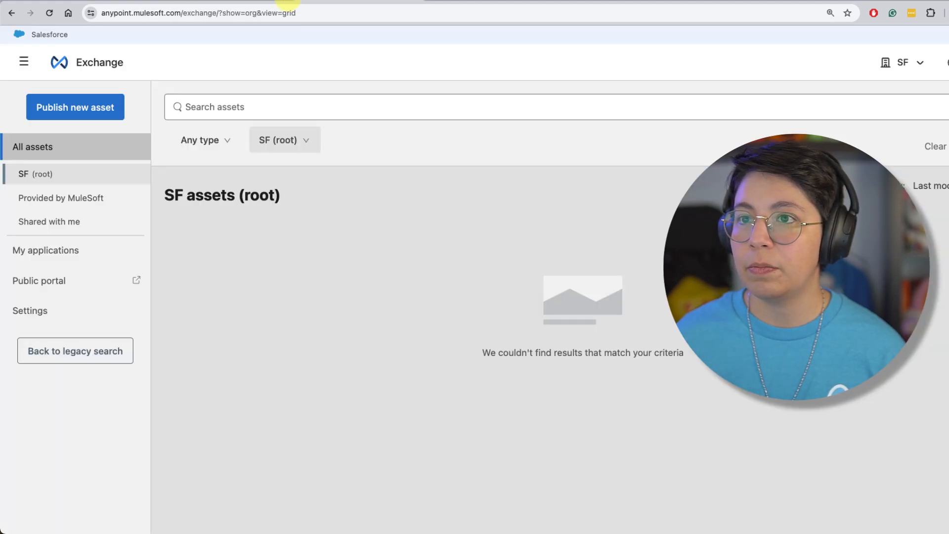
Return from the empty Exchange list to the Killercoda terminal reporting both APIs published
{"action": "left_click", "coordinate": [49, 13]}
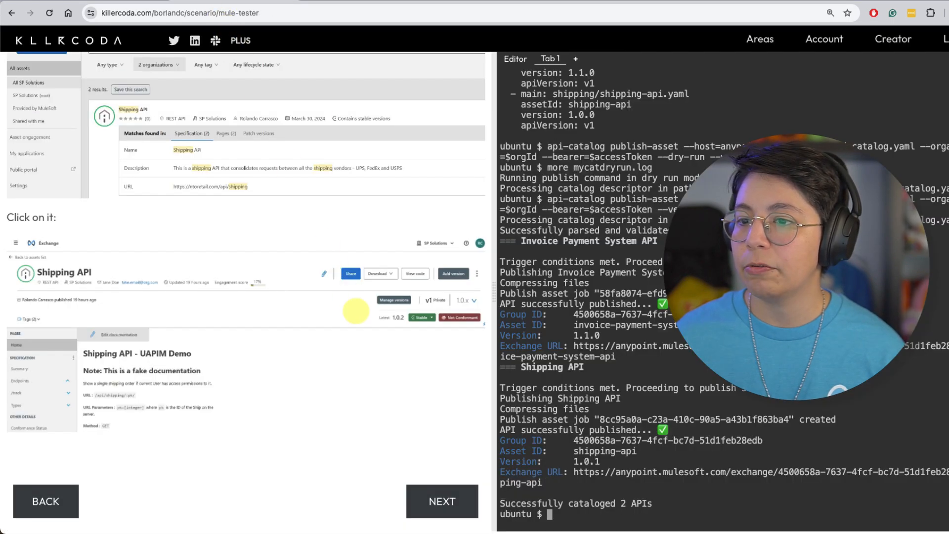
Follow the terminal's Exchange URL to the published Shipping API page
{"action": "left_click", "coordinate": [442, 501]}
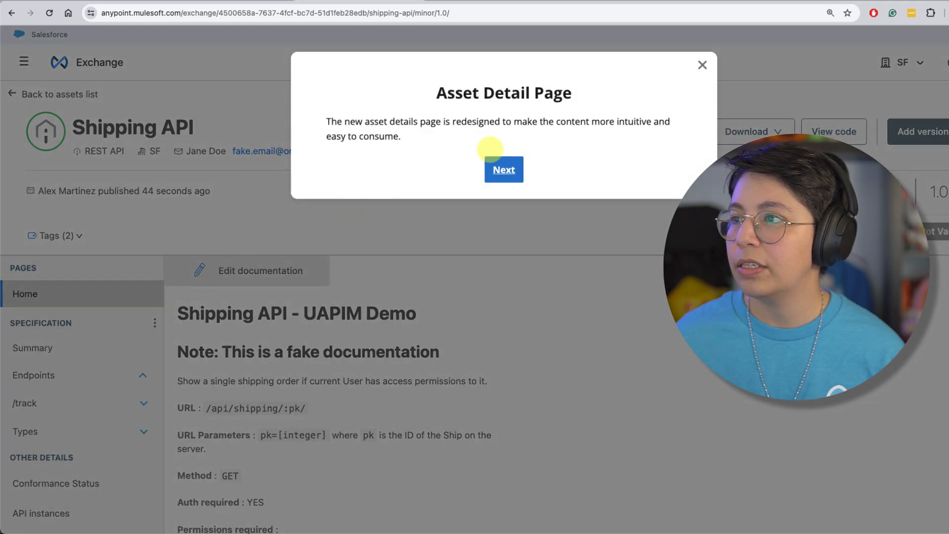
Dismiss the Asset Detail Page redesign notice and browse the Shipping API documentation
{"action": "left_click", "coordinate": [503, 169]}
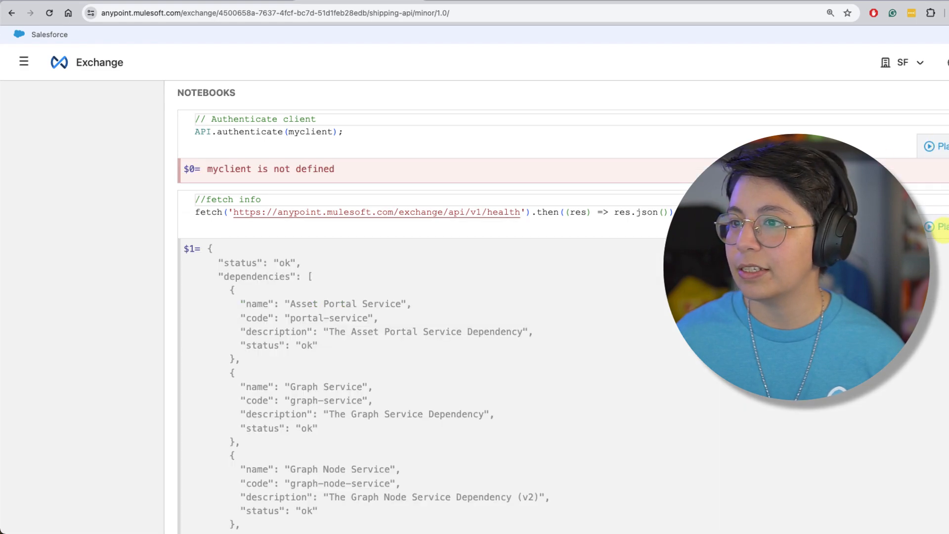
{"action": "scroll", "scroll_direction": "down", "scroll_amount": 3}
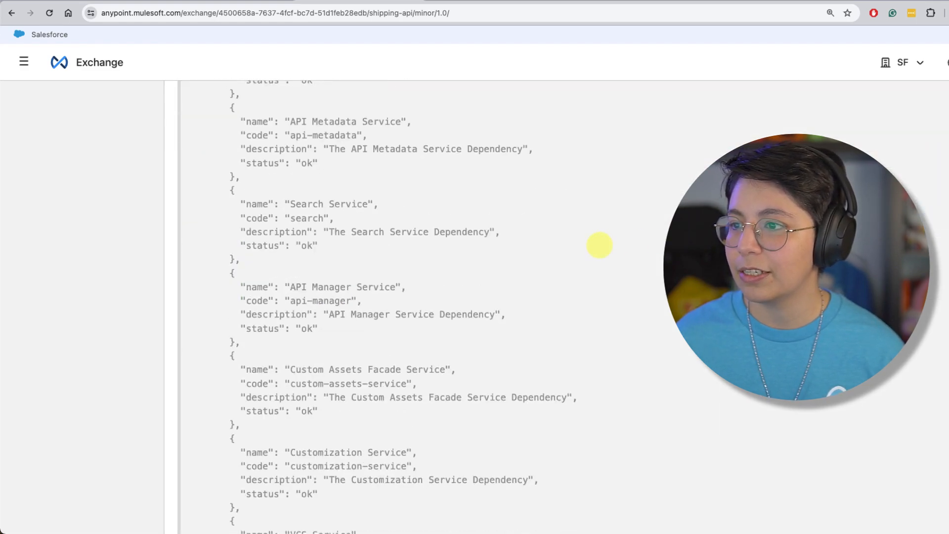
{"action": "scroll", "scroll_direction": "down", "scroll_amount": 3}
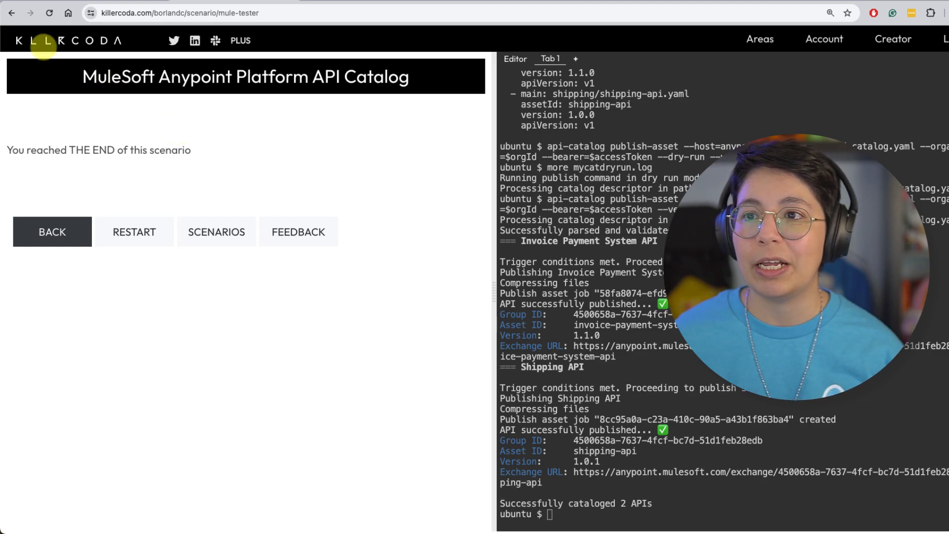
{"action": "mouse_move", "coordinate": [229, 110]}
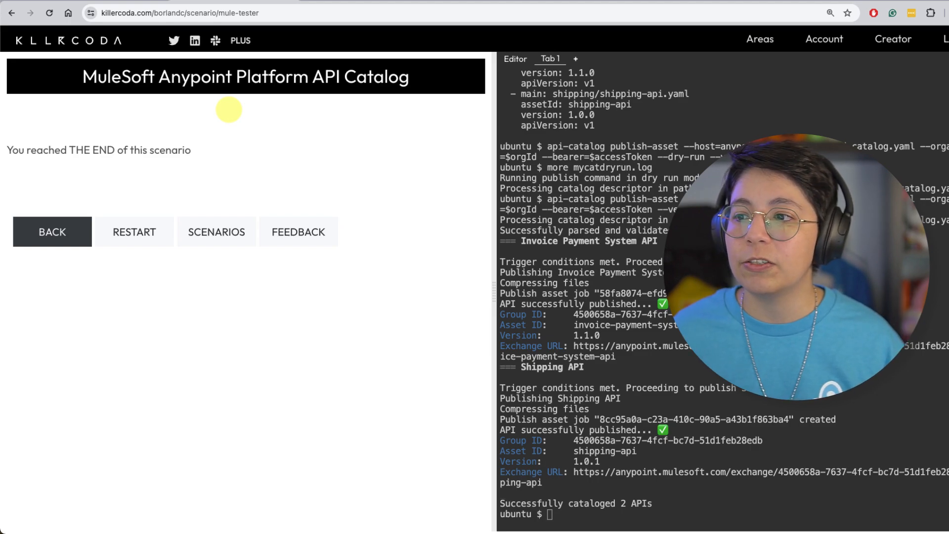
{"action": "mouse_move", "coordinate": [299, 232]}
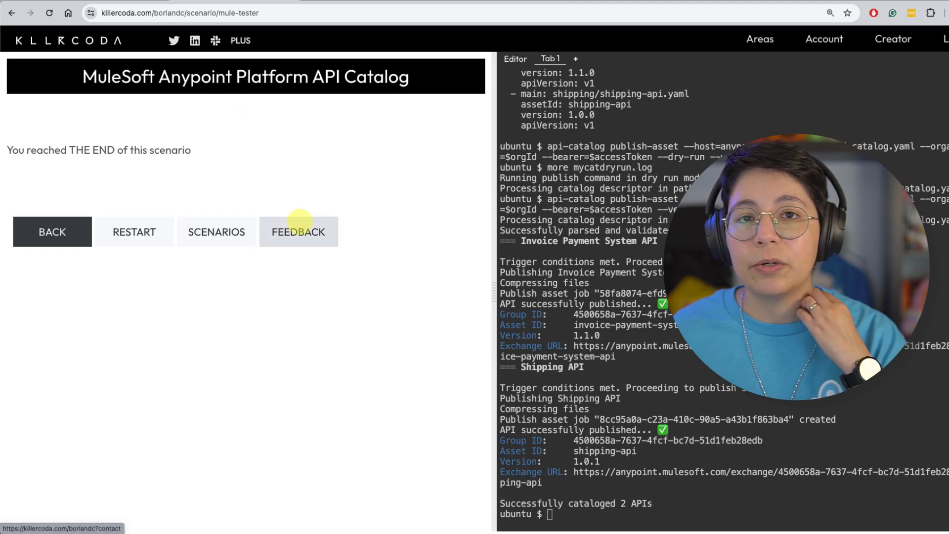